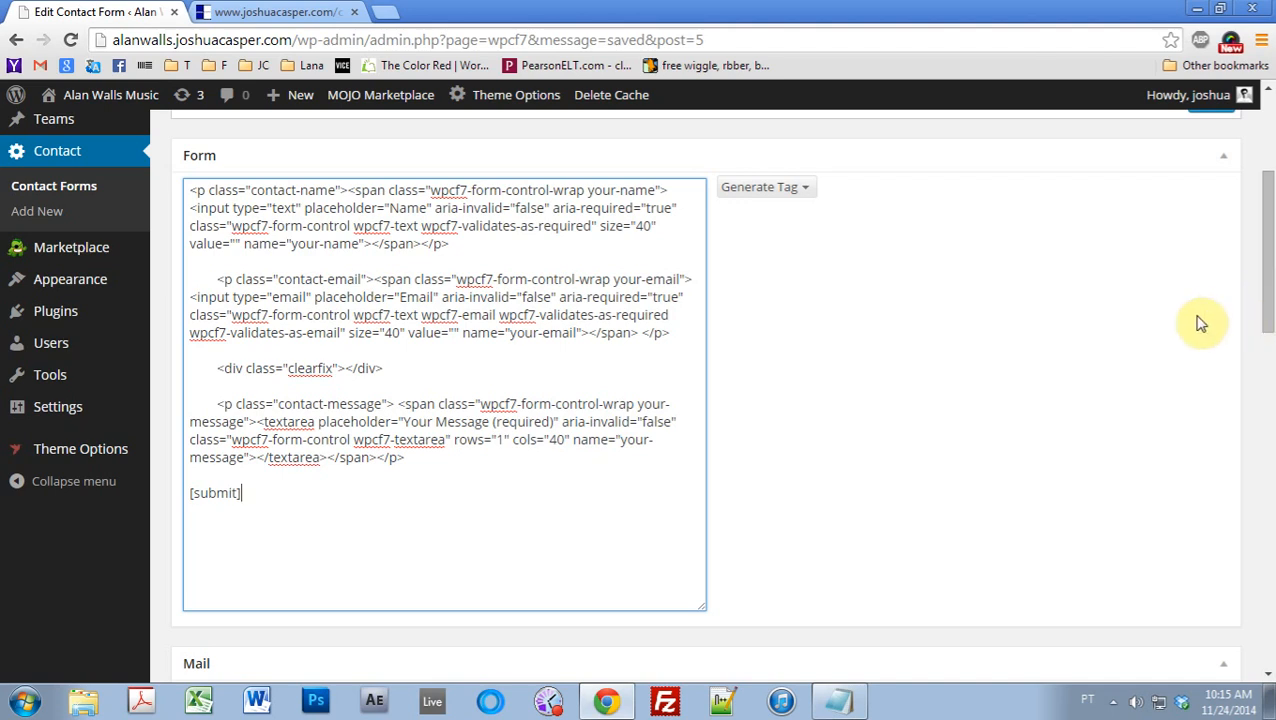
{"action": "mouse_move", "coordinate": [1224, 296]}
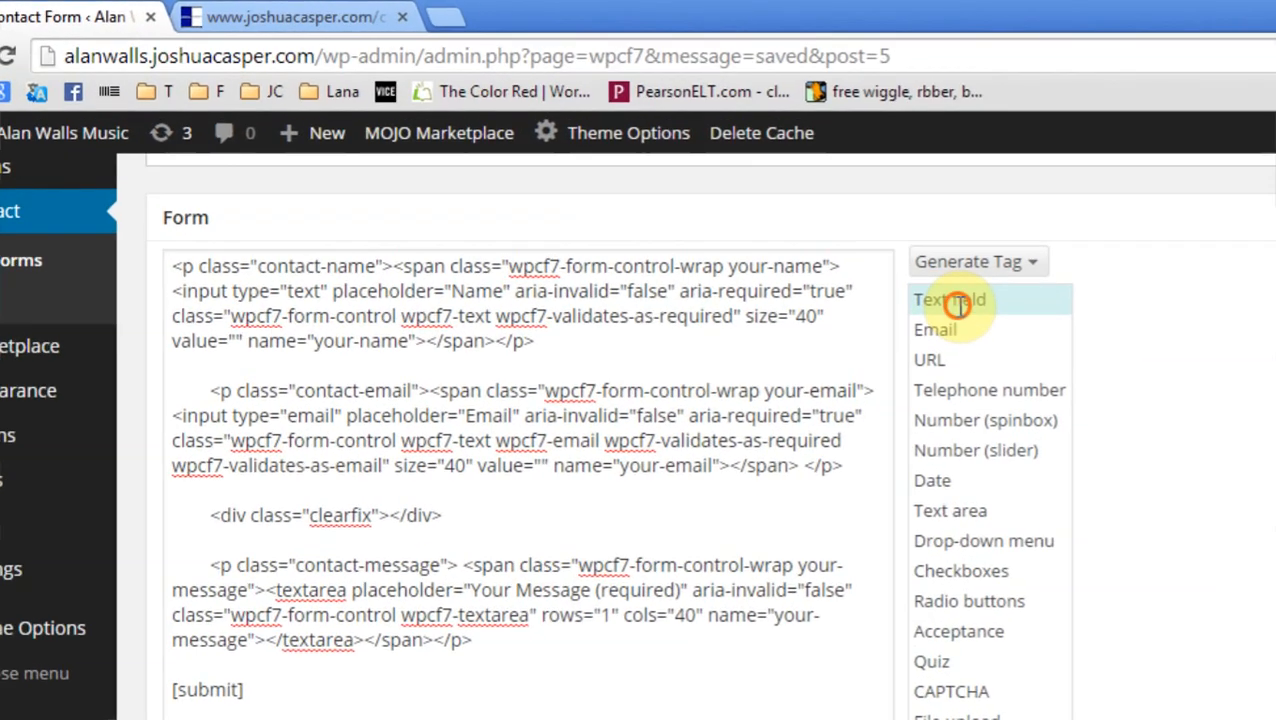
Step: Build a required Text tag with "Name" as placeholder and select the resulting [text* text-659 placeholder "Name"] code
{"action": "left_click", "coordinate": [948, 300]}
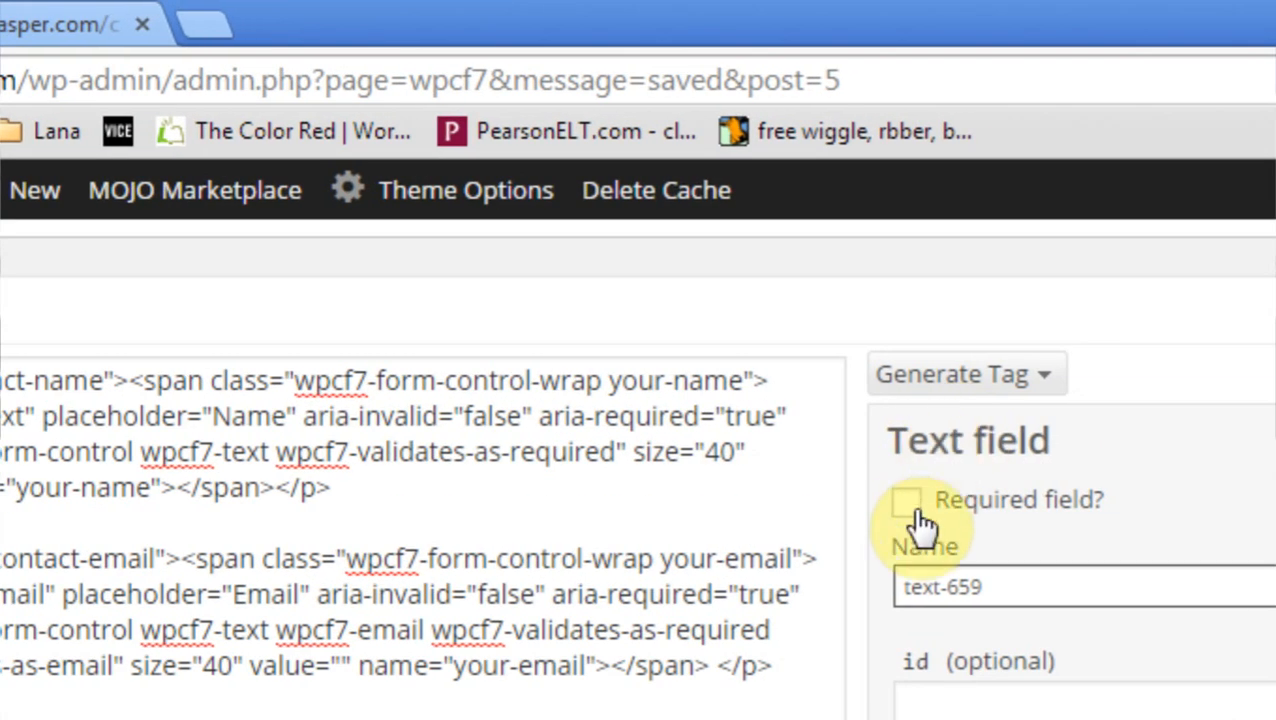
{"action": "left_click", "coordinate": [906, 500]}
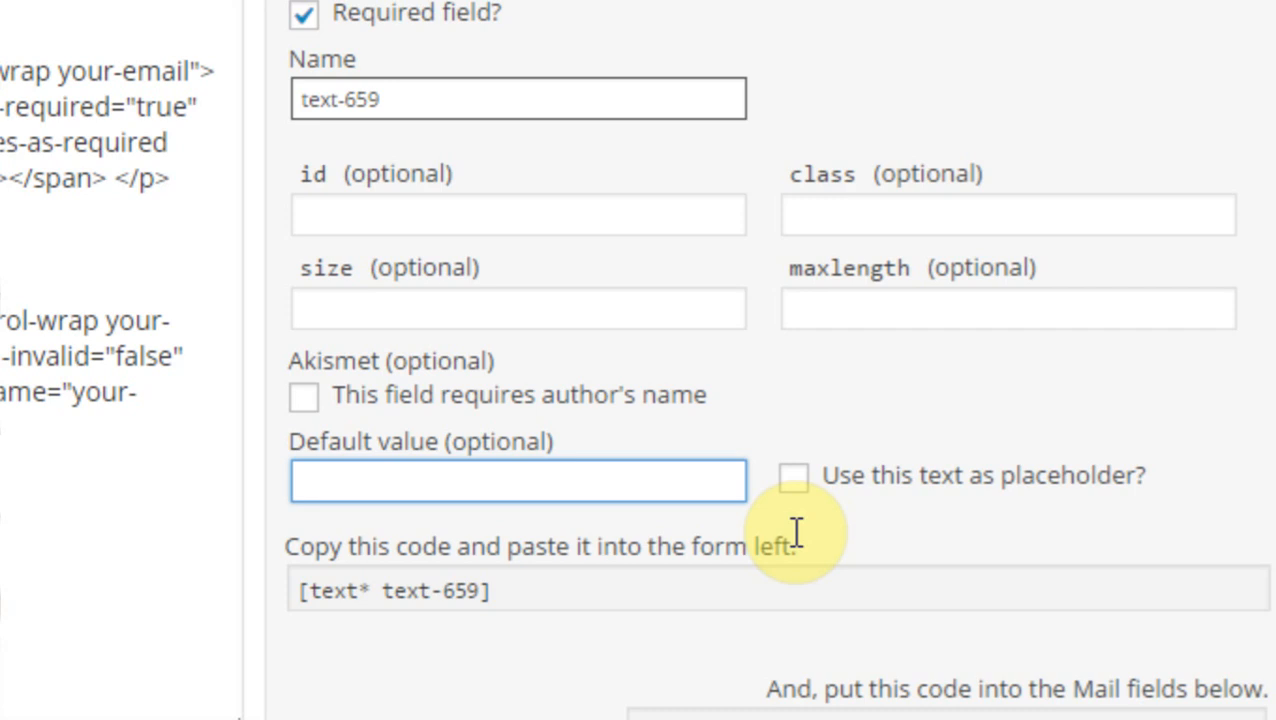
{"action": "type", "text": "Name"}
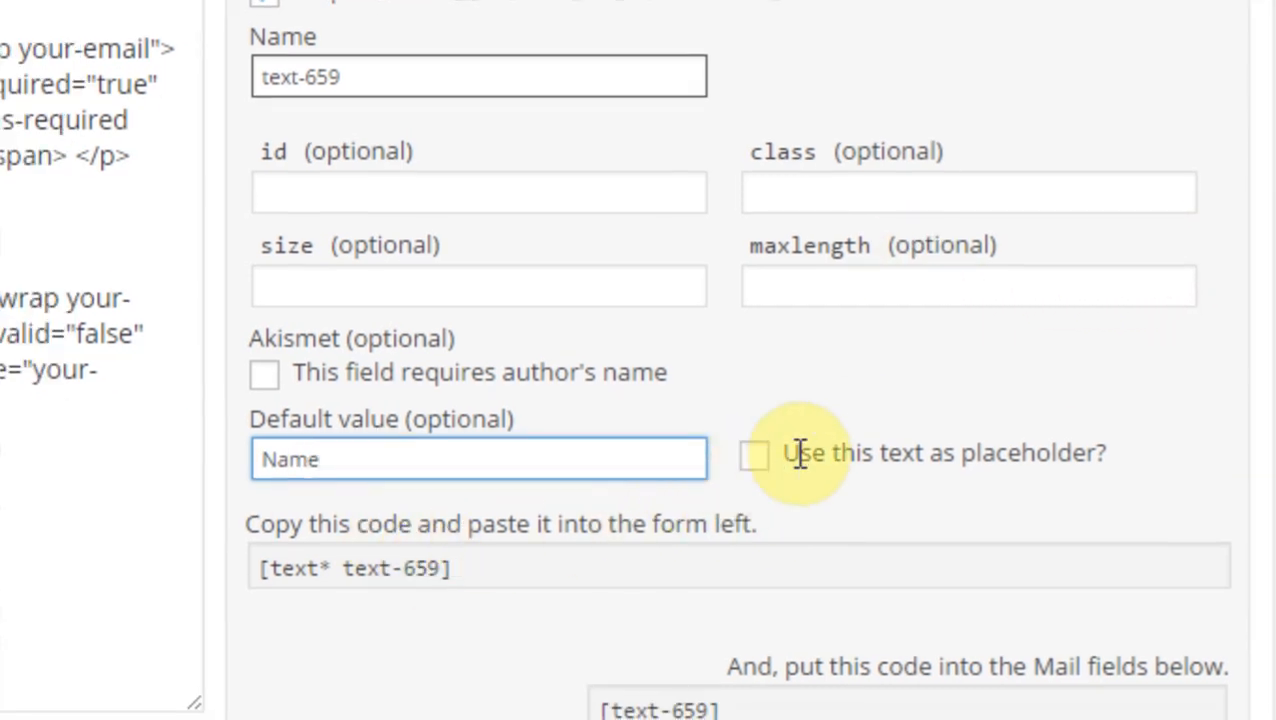
{"action": "left_click", "coordinate": [756, 456]}
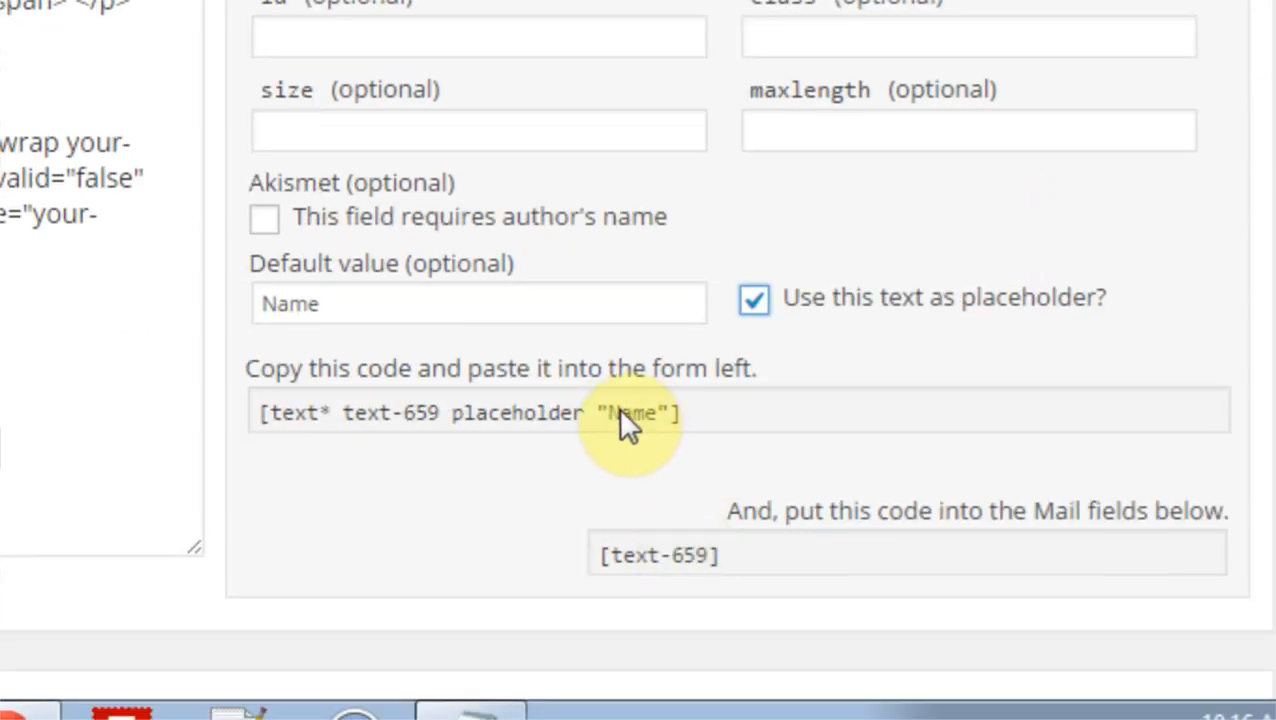
{"action": "triple_click", "coordinate": [464, 412]}
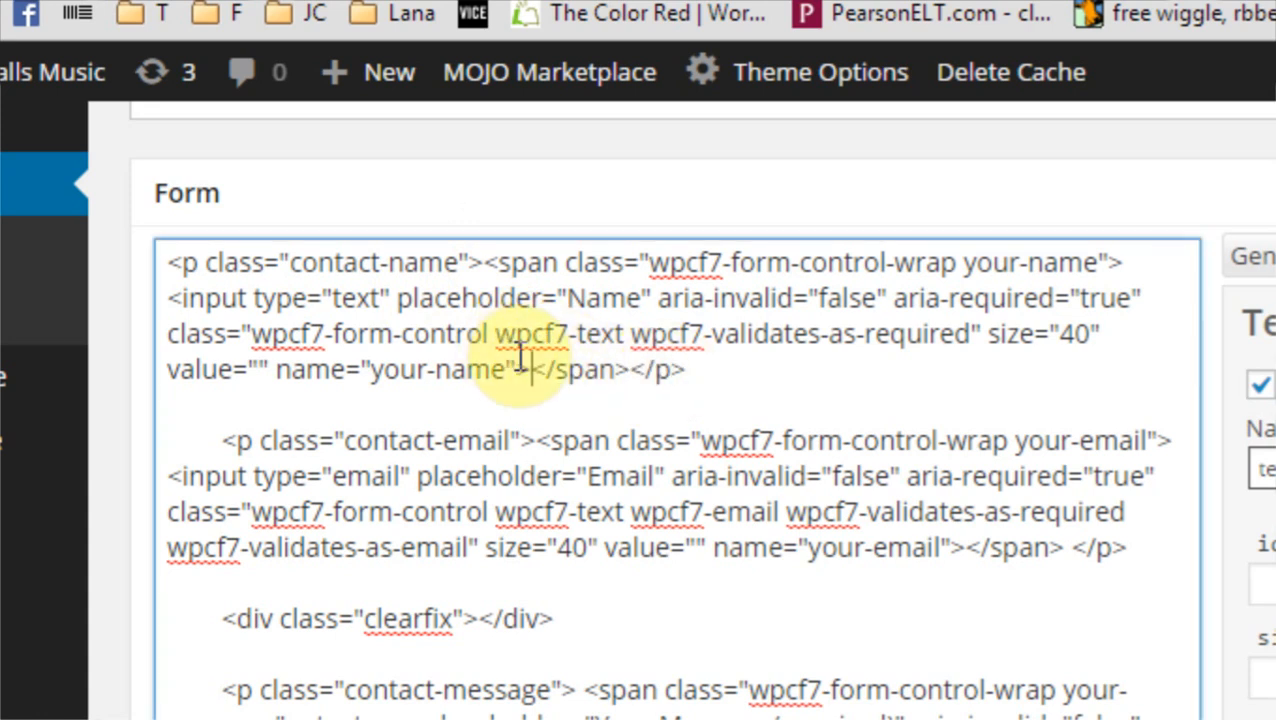
Step: Overwrite the name paragraph's <input type="text"> markup with the generated Name tag
{"action": "left_click_drag", "start_coordinate": [384, 296], "coordinate": [524, 368]}
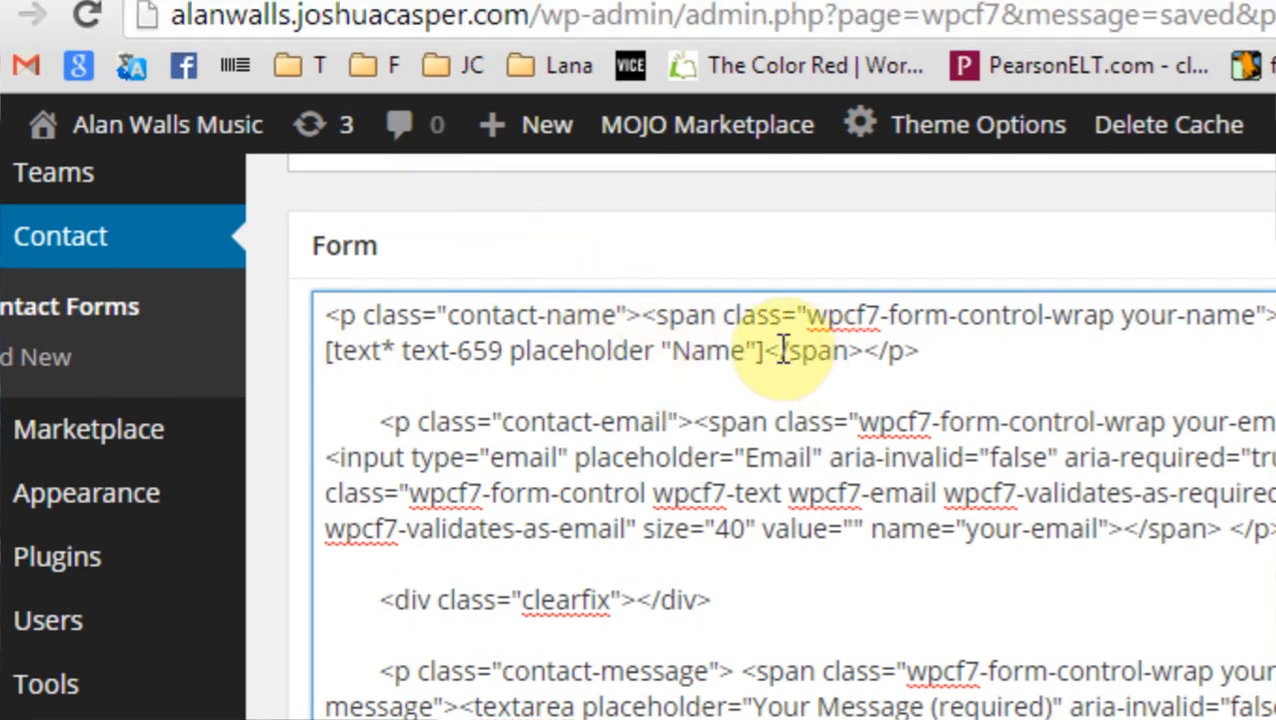
{"action": "mouse_move", "coordinate": [456, 336]}
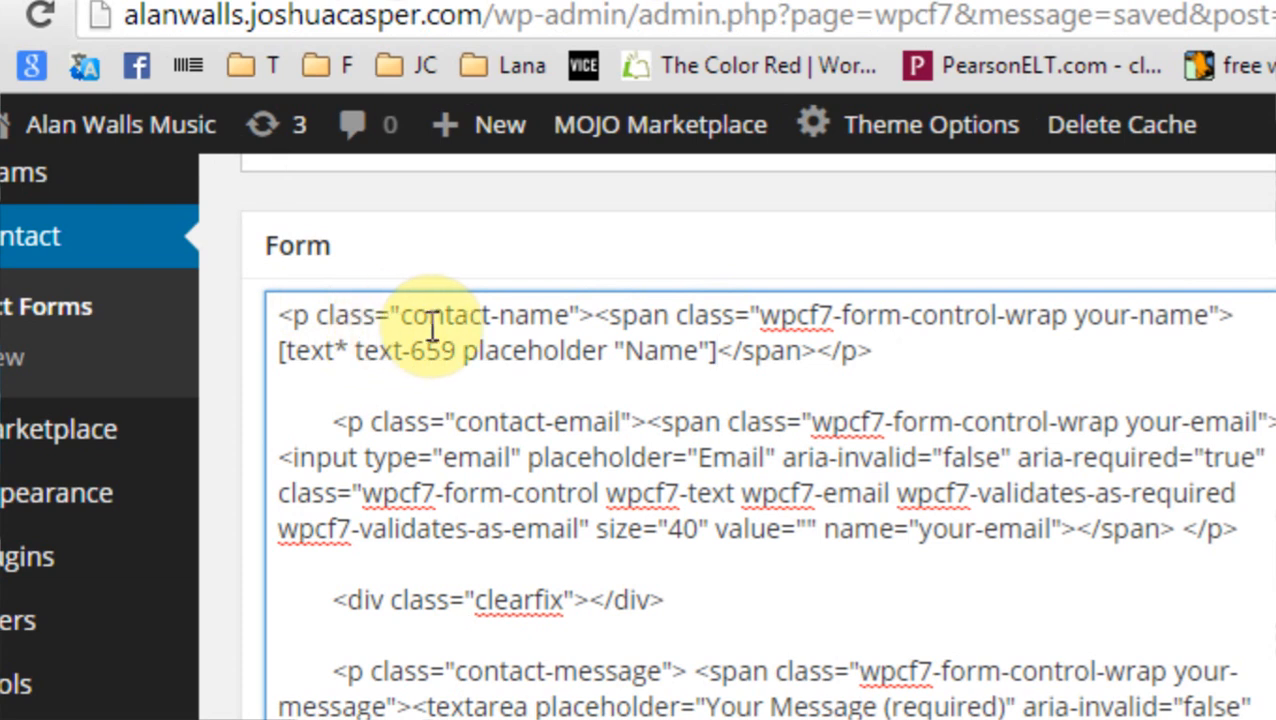
{"action": "left_click", "coordinate": [716, 352]}
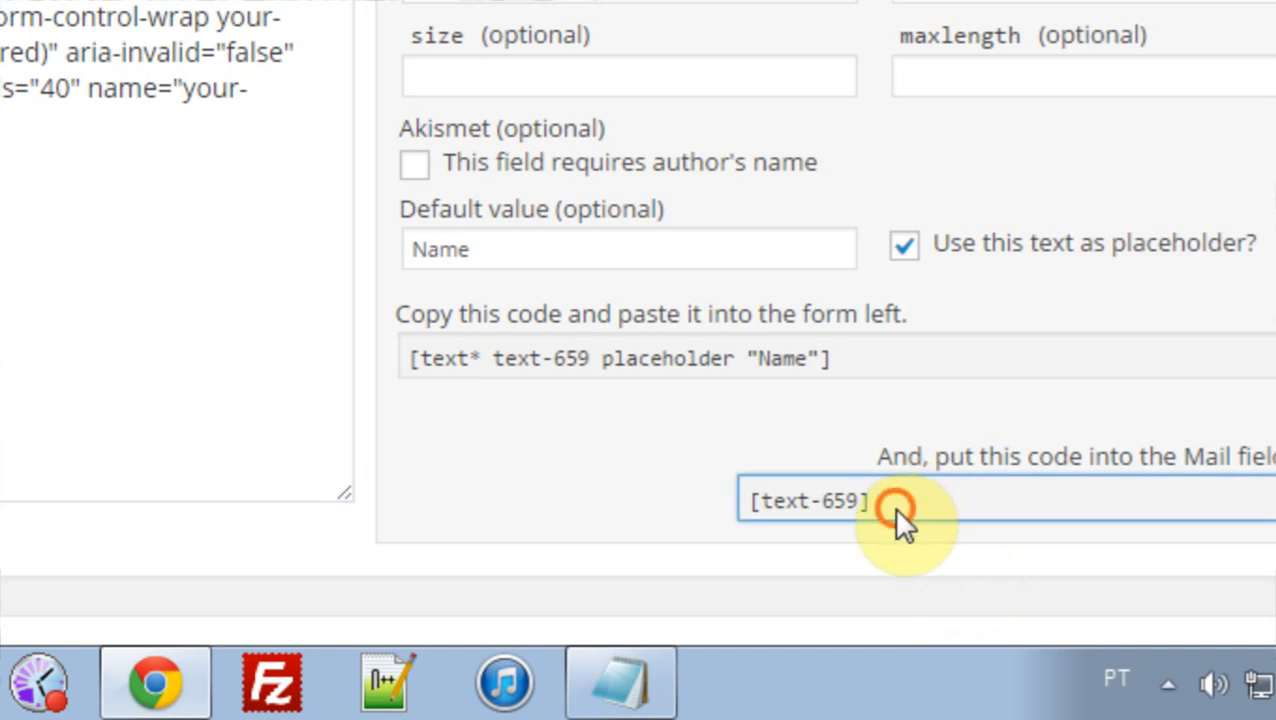
Step: Put [text-659] into the Mail From field and after "From:" in the Message body
{"action": "double_click", "coordinate": [810, 500]}
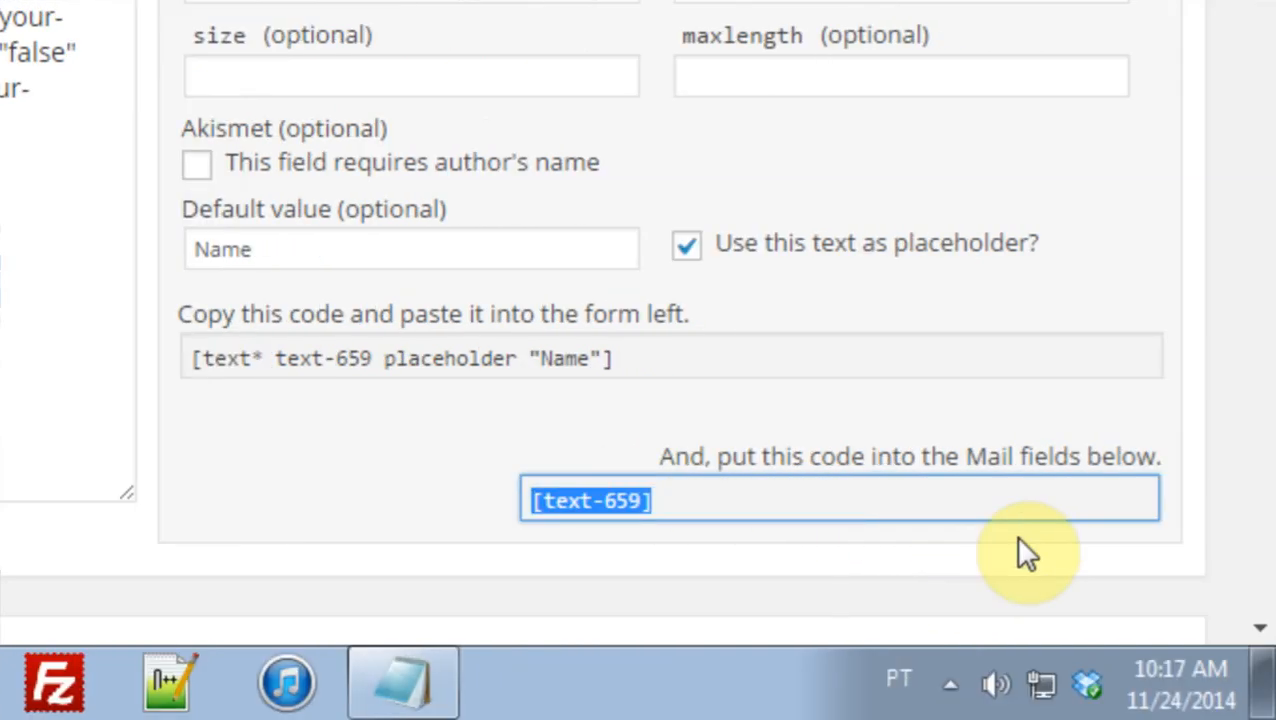
{"action": "scroll", "scroll_direction": "down", "scroll_amount": 3}
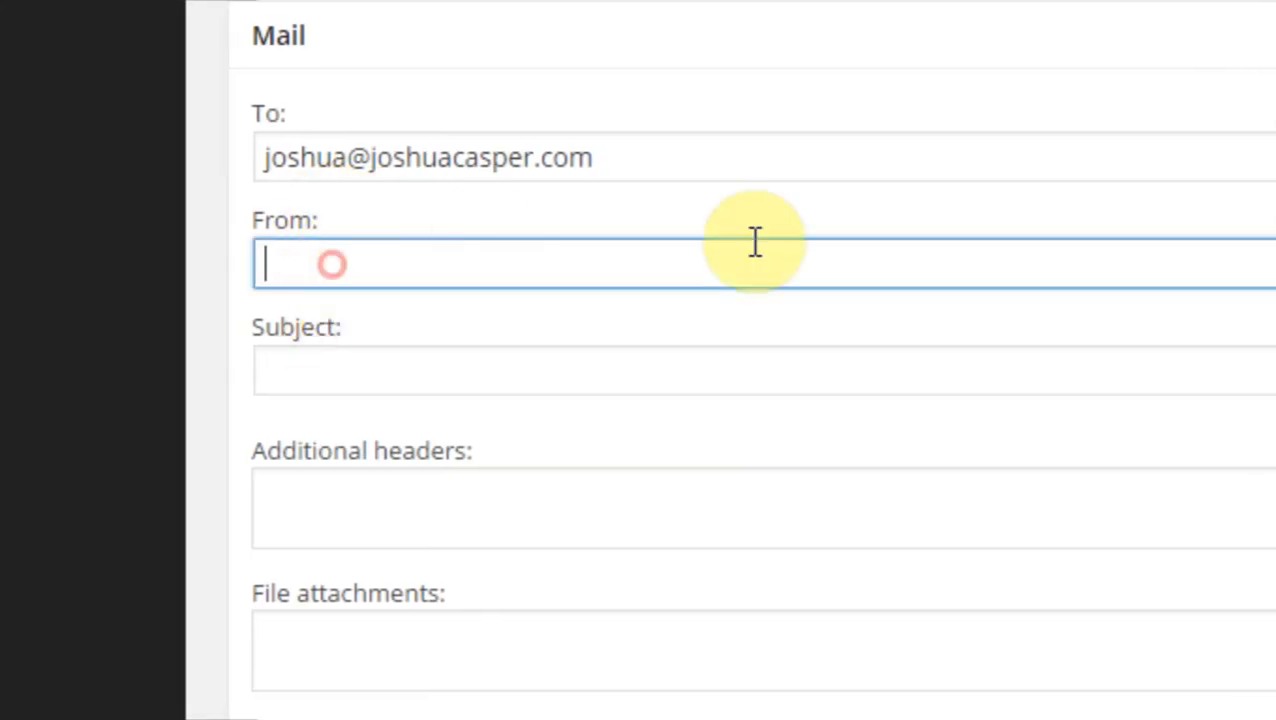
{"action": "type", "text": "[text-659]"}
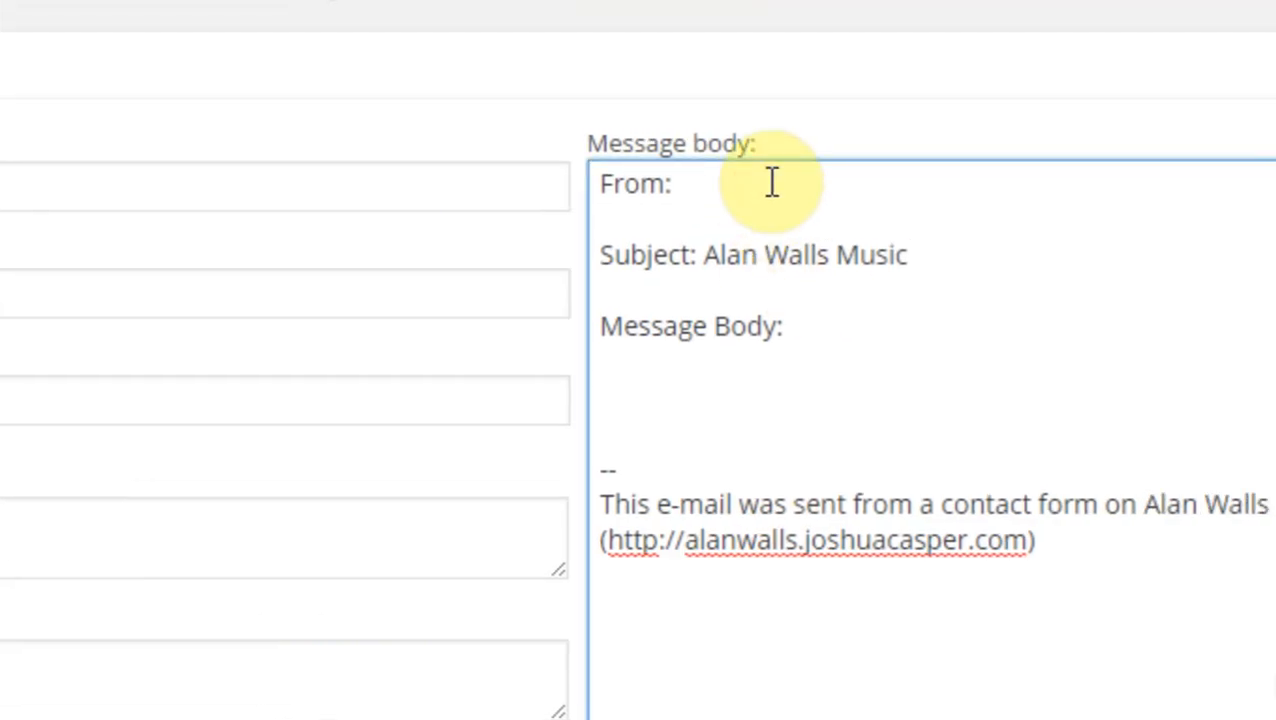
{"action": "type", "text": "[text-659]"}
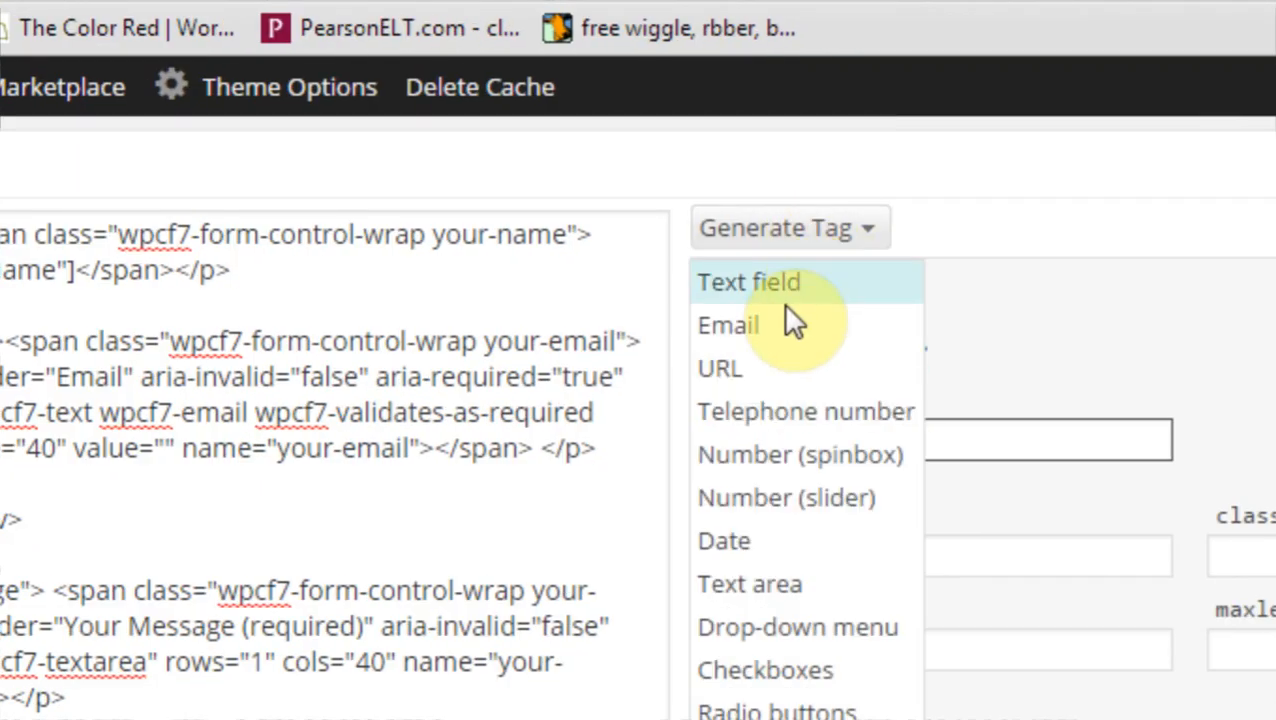
Step: Build an Email tag with "Email" as its placeholder text
{"action": "left_click", "coordinate": [728, 324]}
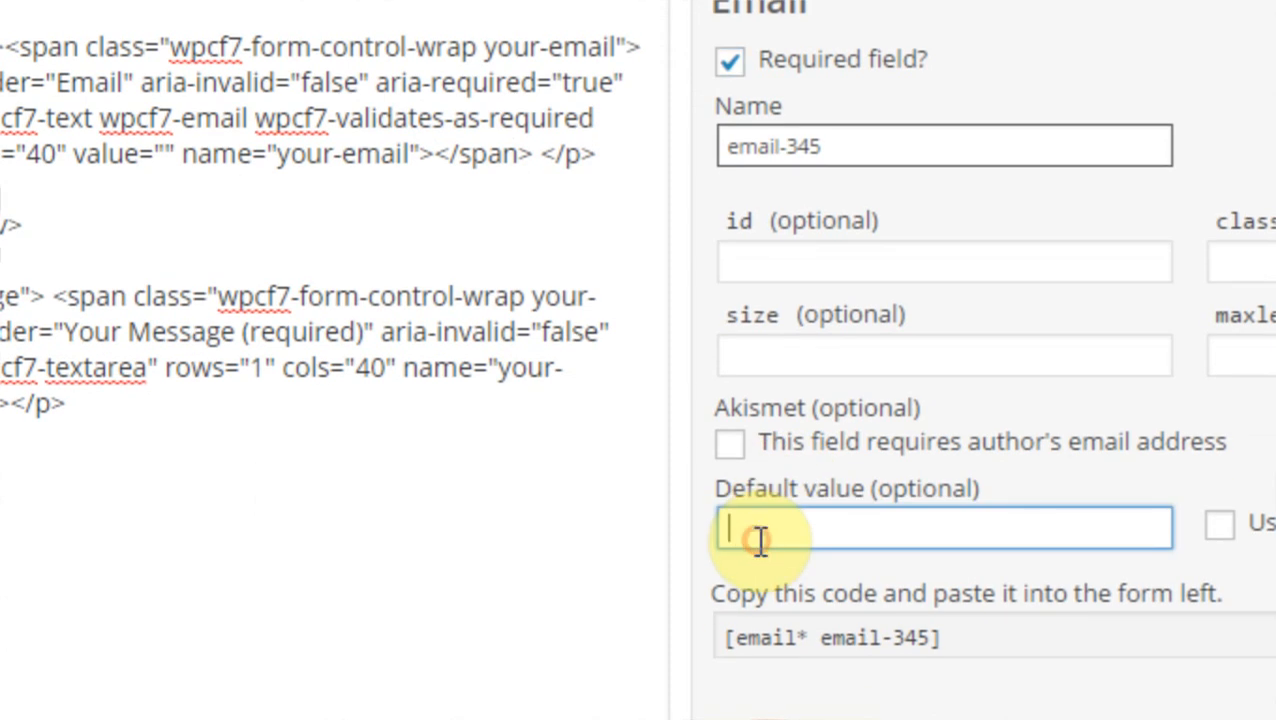
{"action": "scroll", "scroll_direction": "down", "scroll_amount": 3}
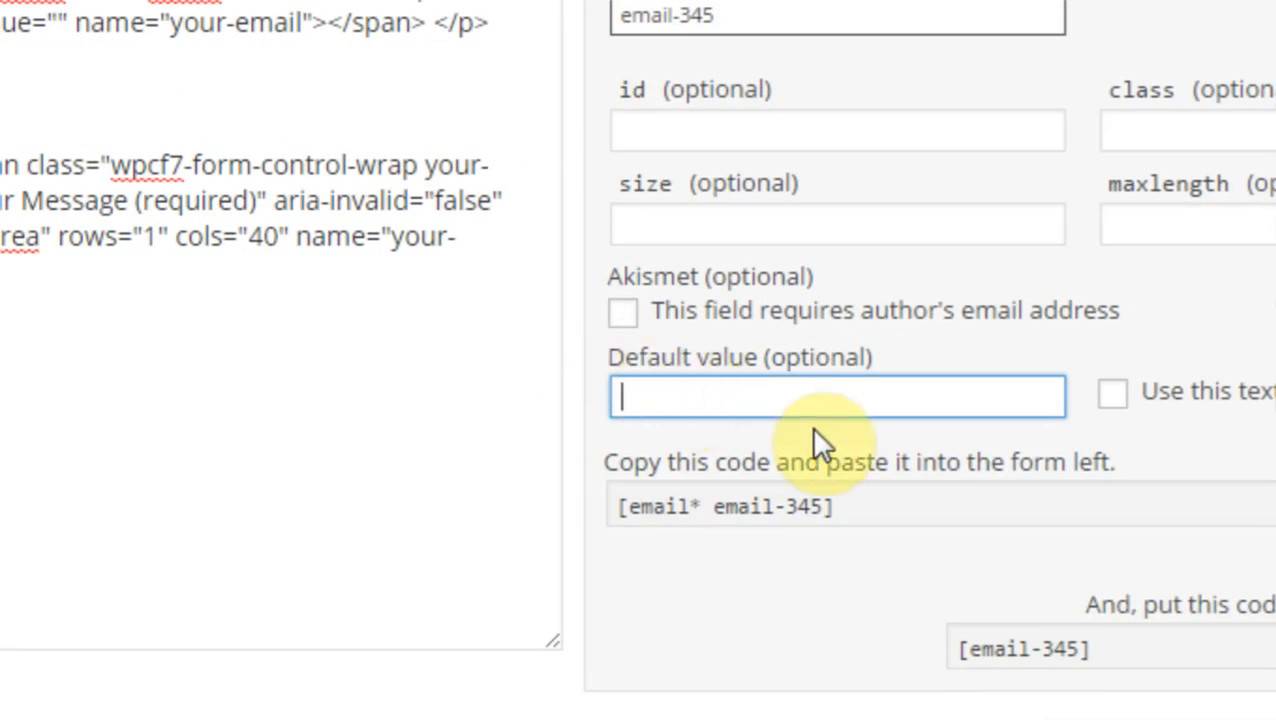
{"action": "type", "text": "E"}
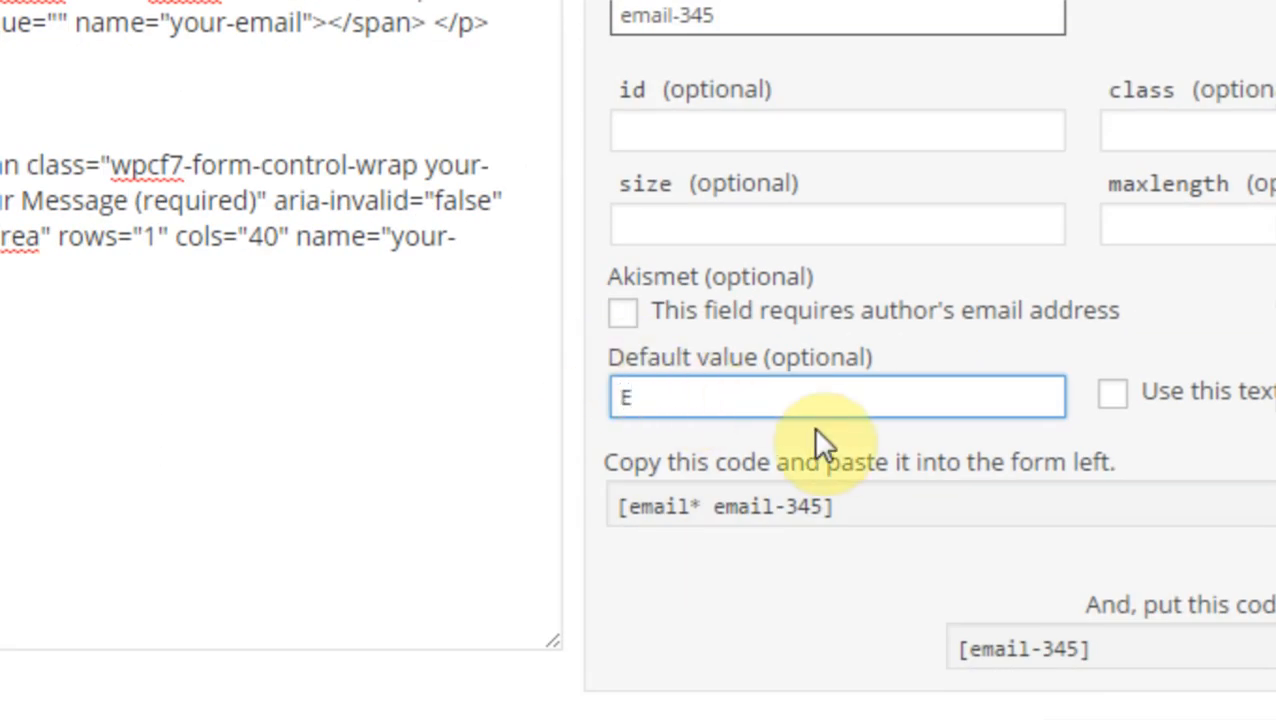
{"action": "type", "text": "mail"}
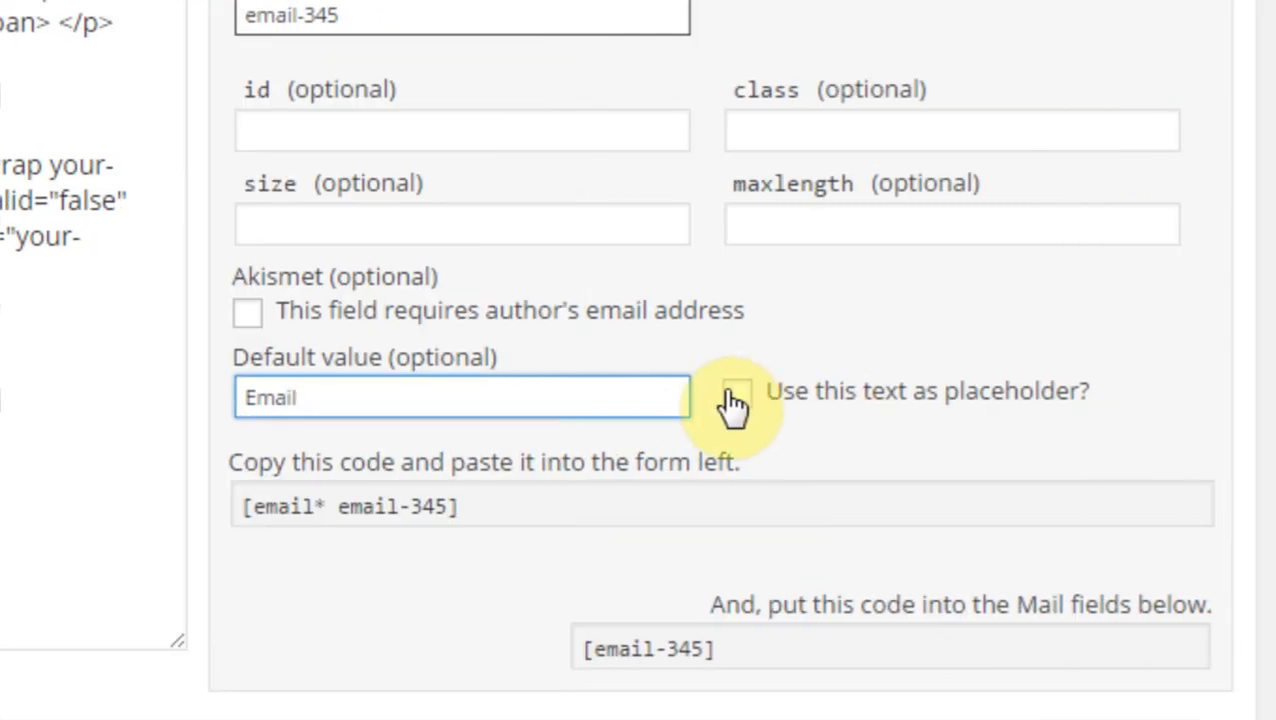
{"action": "left_click", "coordinate": [736, 392]}
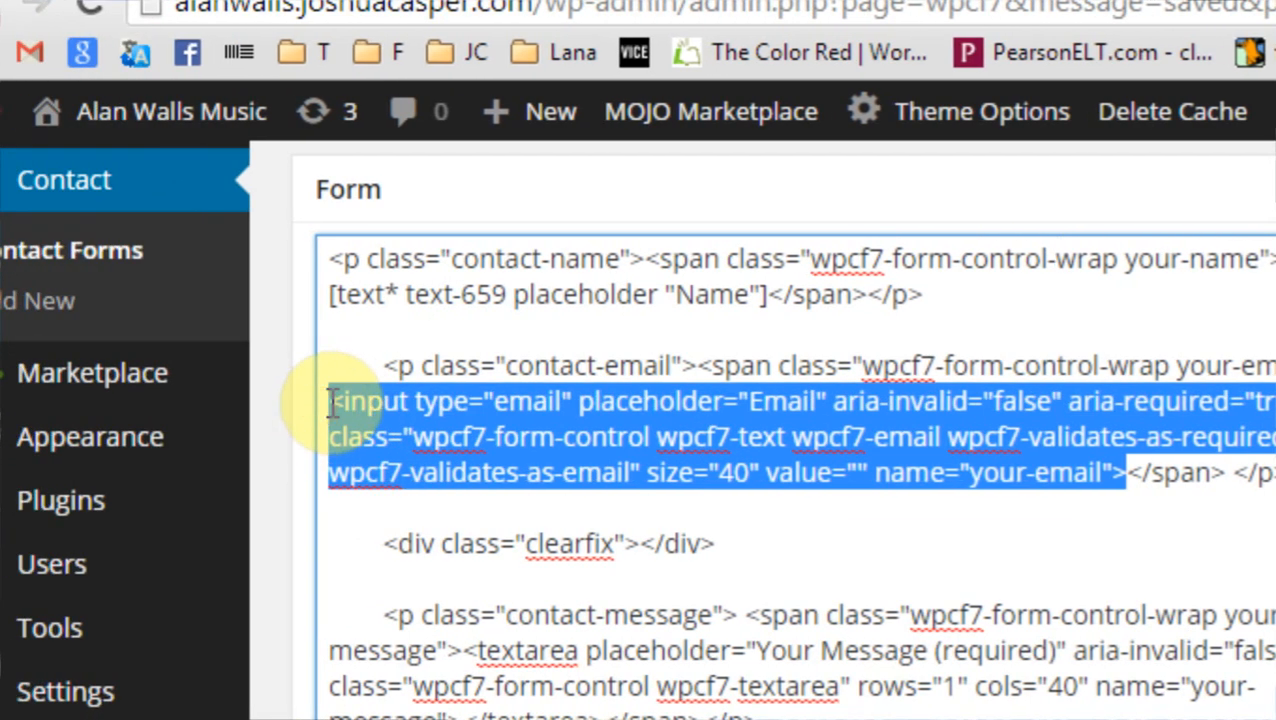
Step: Paste [email* email-345 placeholder "Email"] into the form and add <[email-345]> to the Message body's From line
{"action": "type", "text": "[email* email-345 placeholder \"Email\"]"}
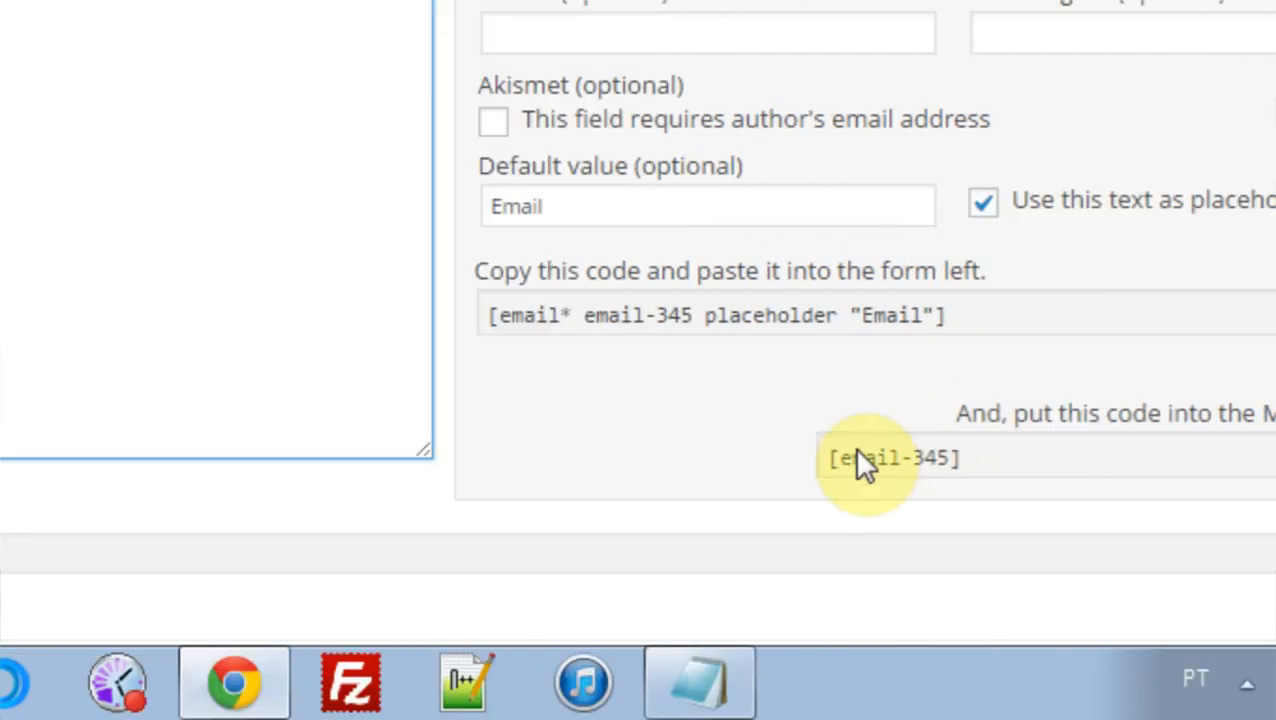
{"action": "left_click", "coordinate": [924, 456]}
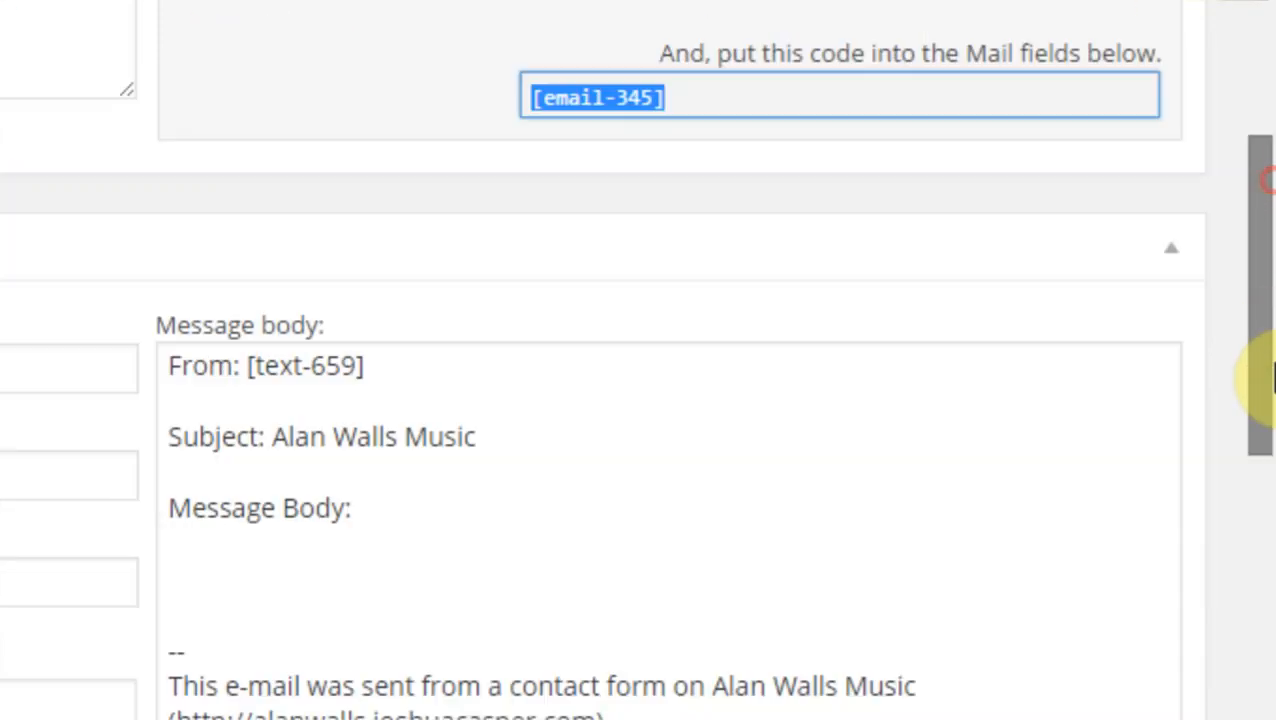
{"action": "scroll", "scroll_direction": "down", "scroll_amount": 3}
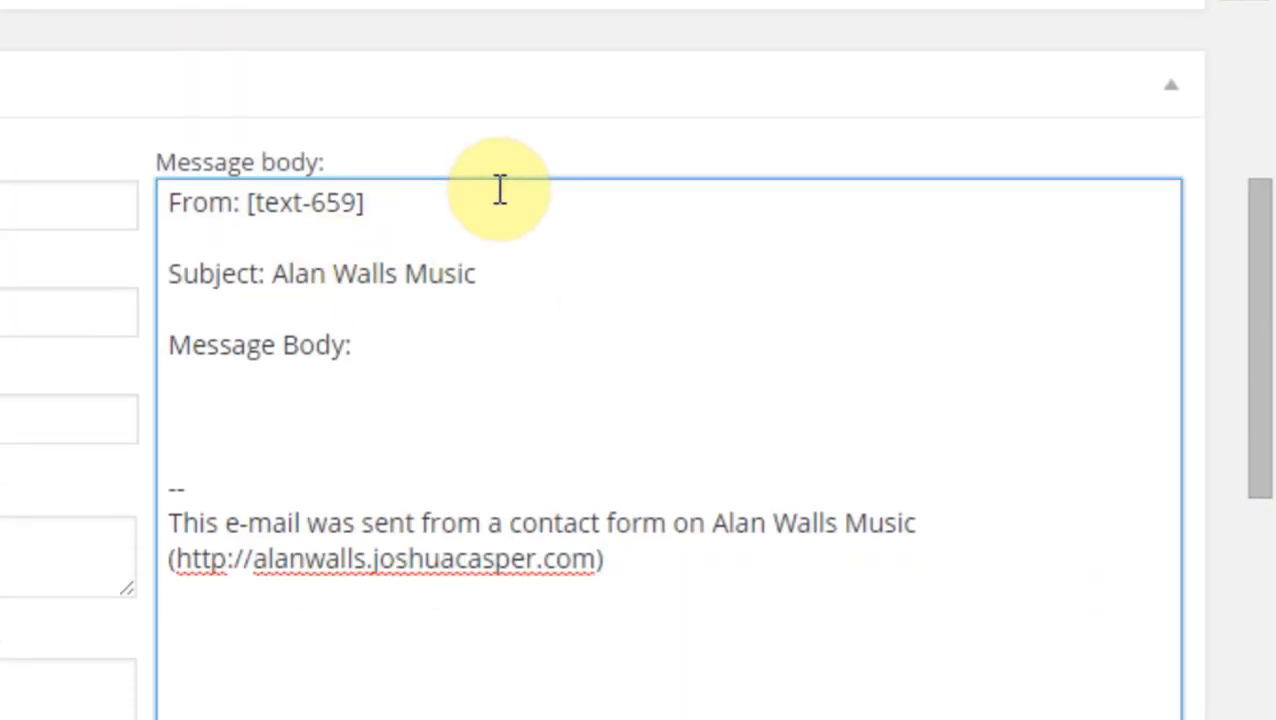
{"action": "type", "text": "<"}
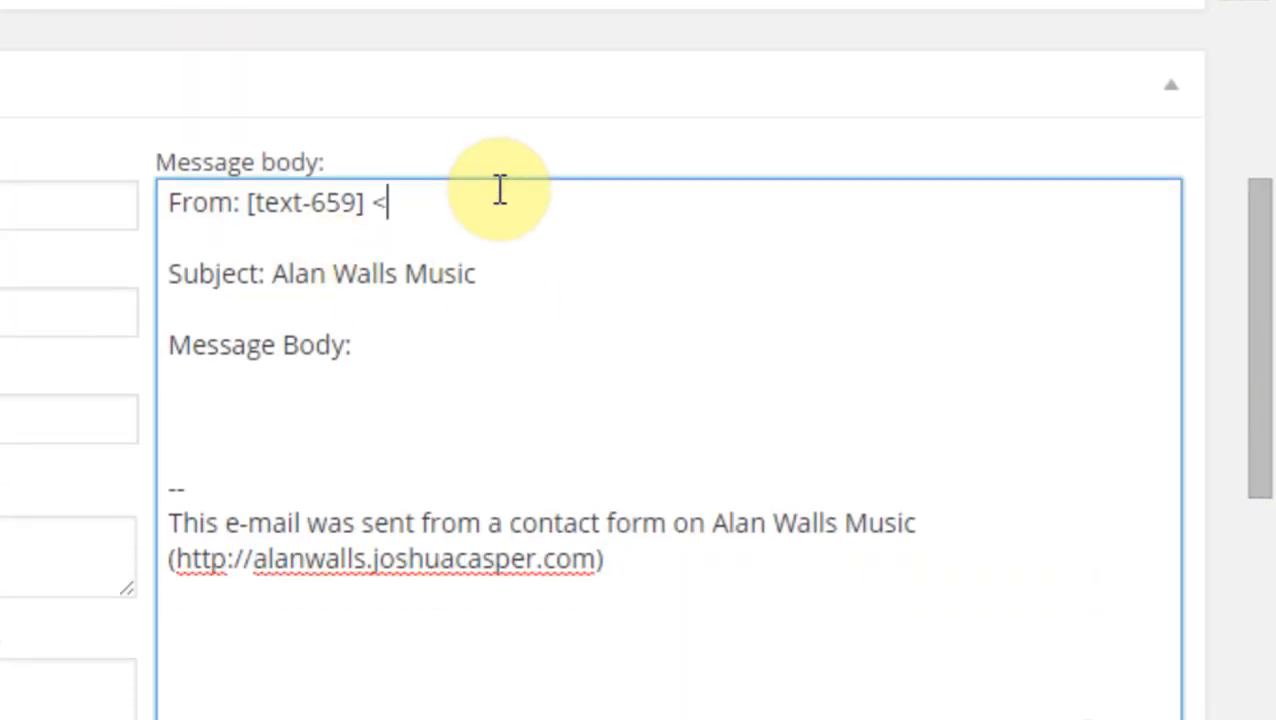
{"action": "type", "text": "[email-345]"}
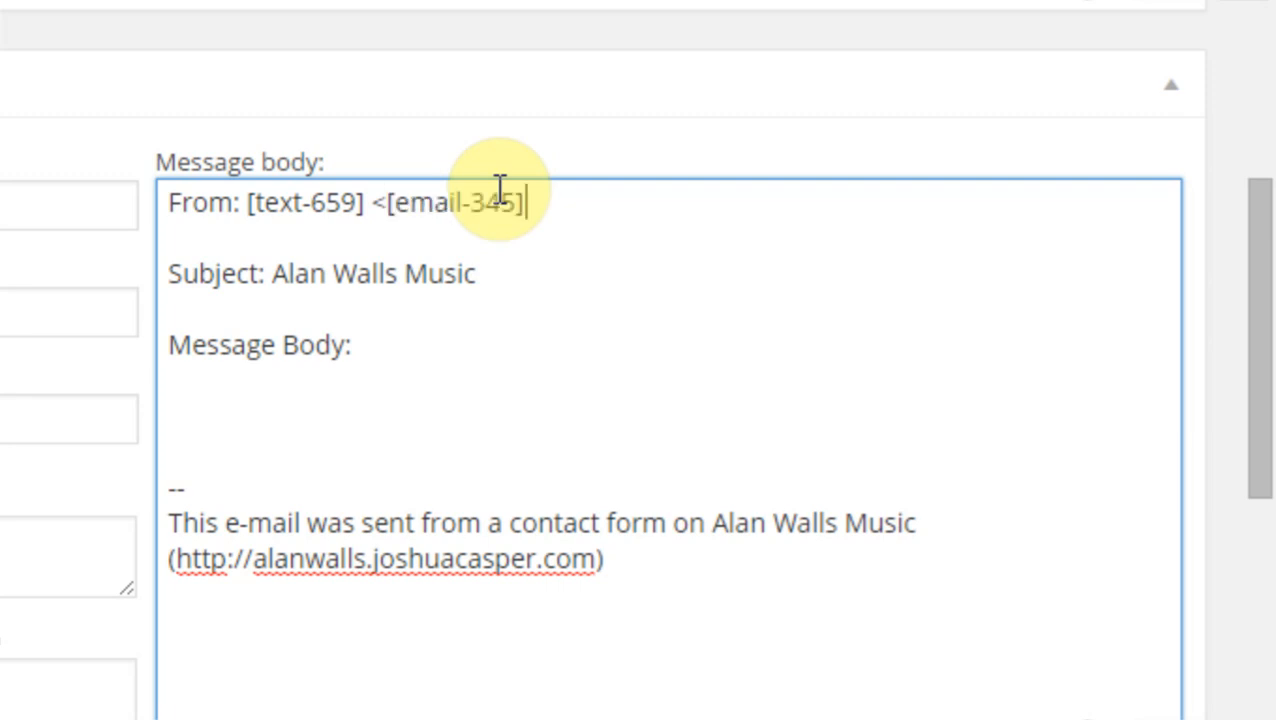
{"action": "type", "text": ">"}
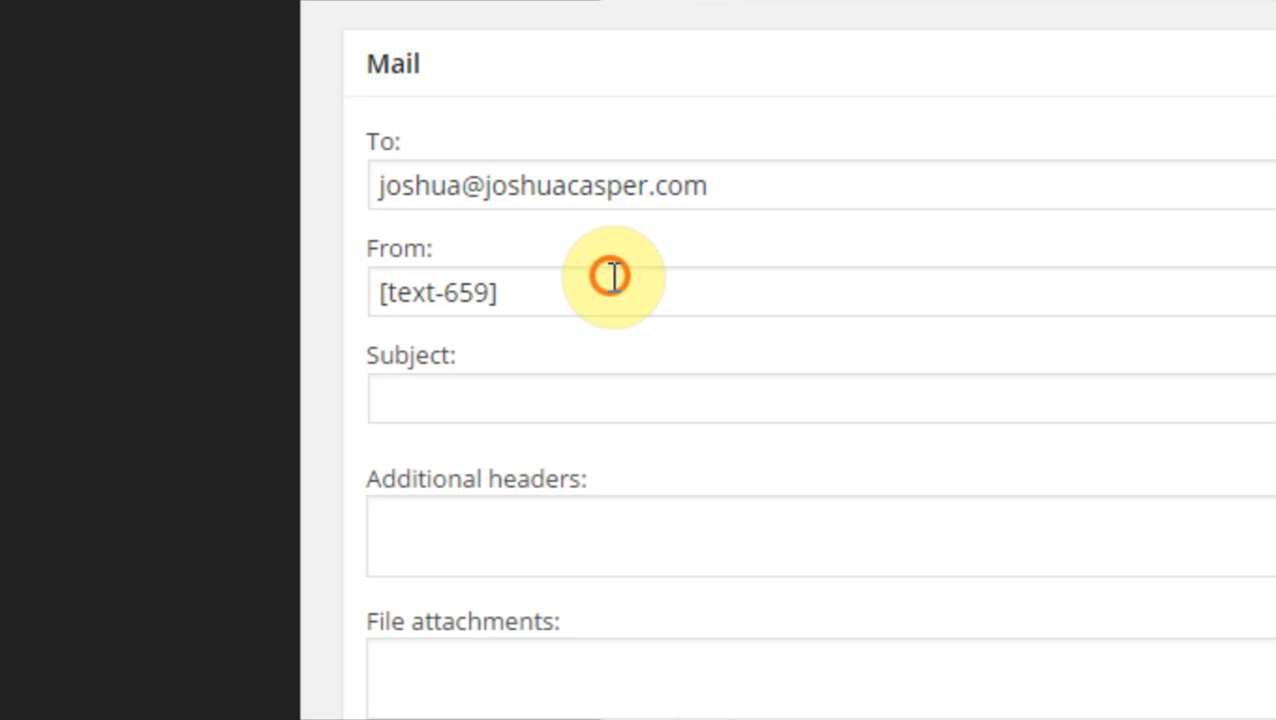
Step: Make the Mail From field read [text-659] <[email-345]>
{"action": "left_click", "coordinate": [610, 292]}
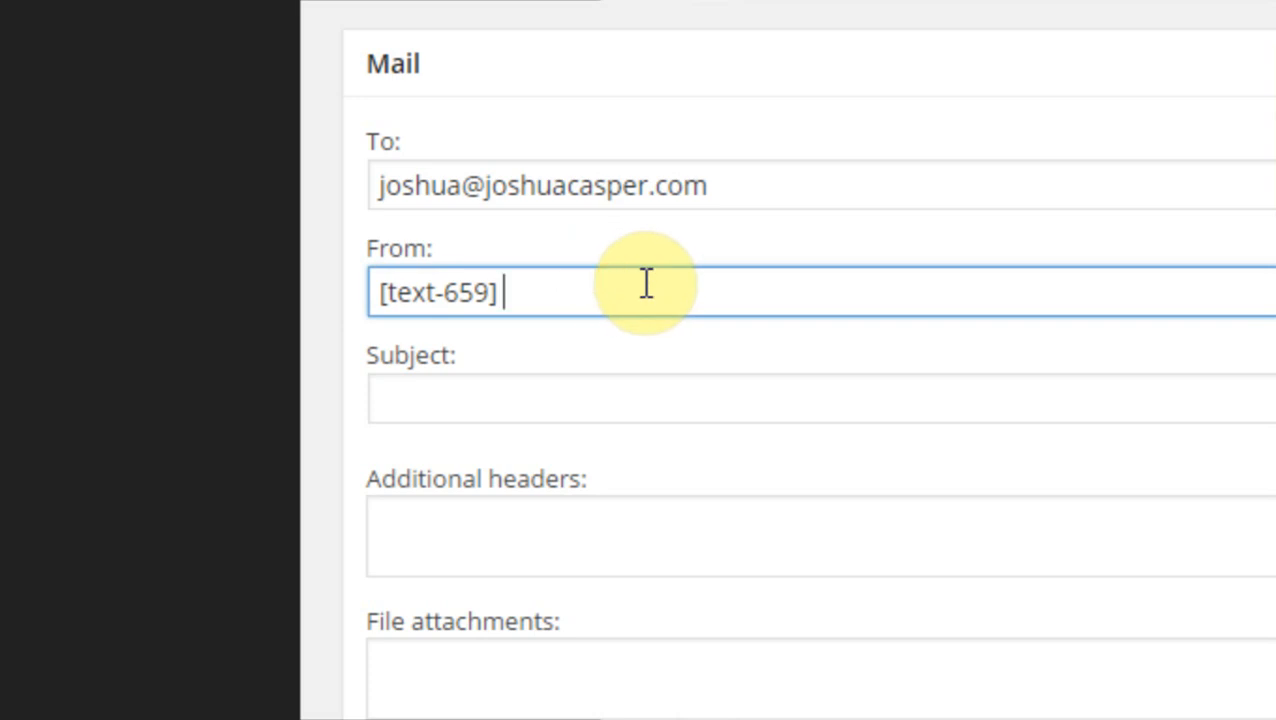
{"action": "type", "text": "<[email-345]>"}
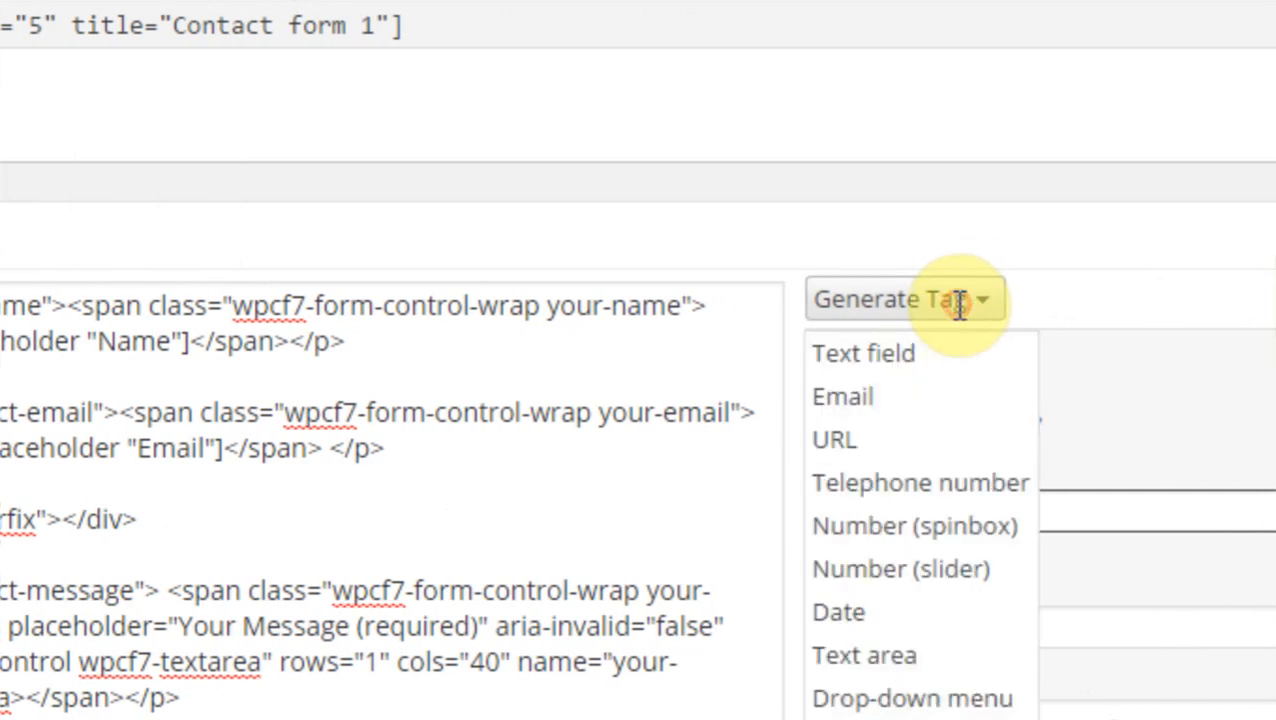
Step: Build a required Text area tag, 40 cols by 1 row, with "Your Message" as placeholder
{"action": "left_click", "coordinate": [864, 656]}
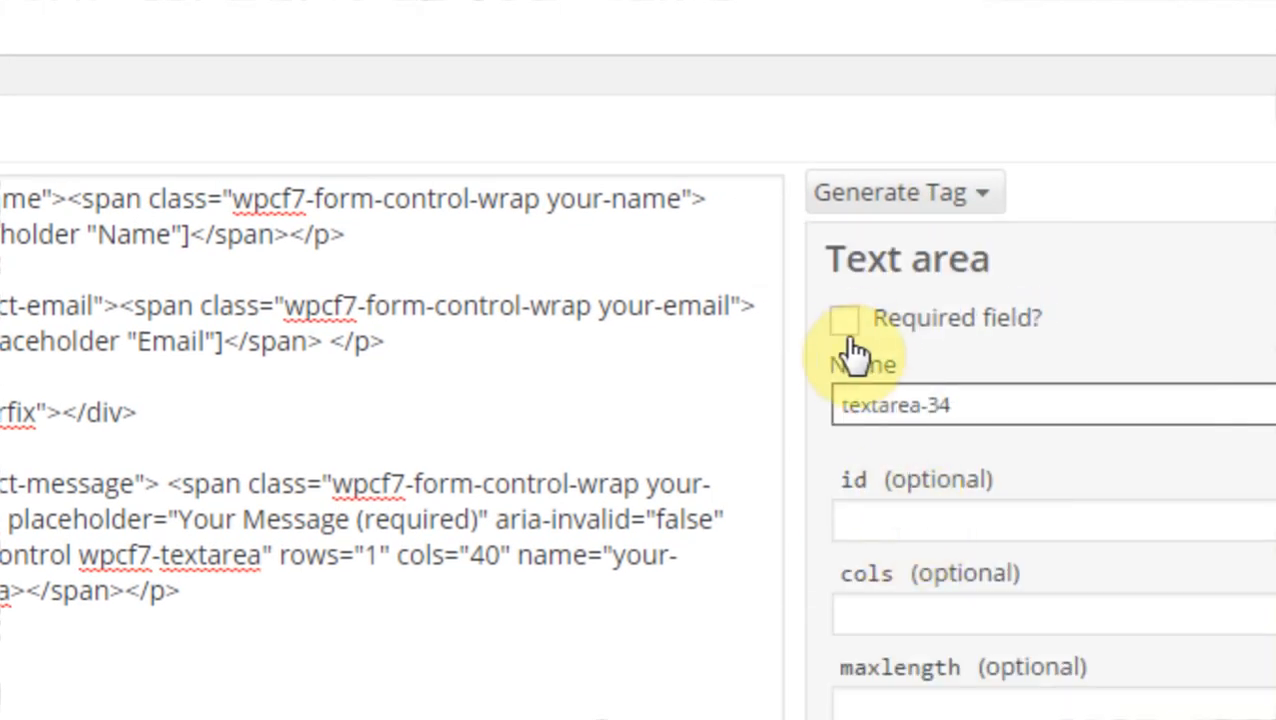
{"action": "left_click", "coordinate": [844, 318]}
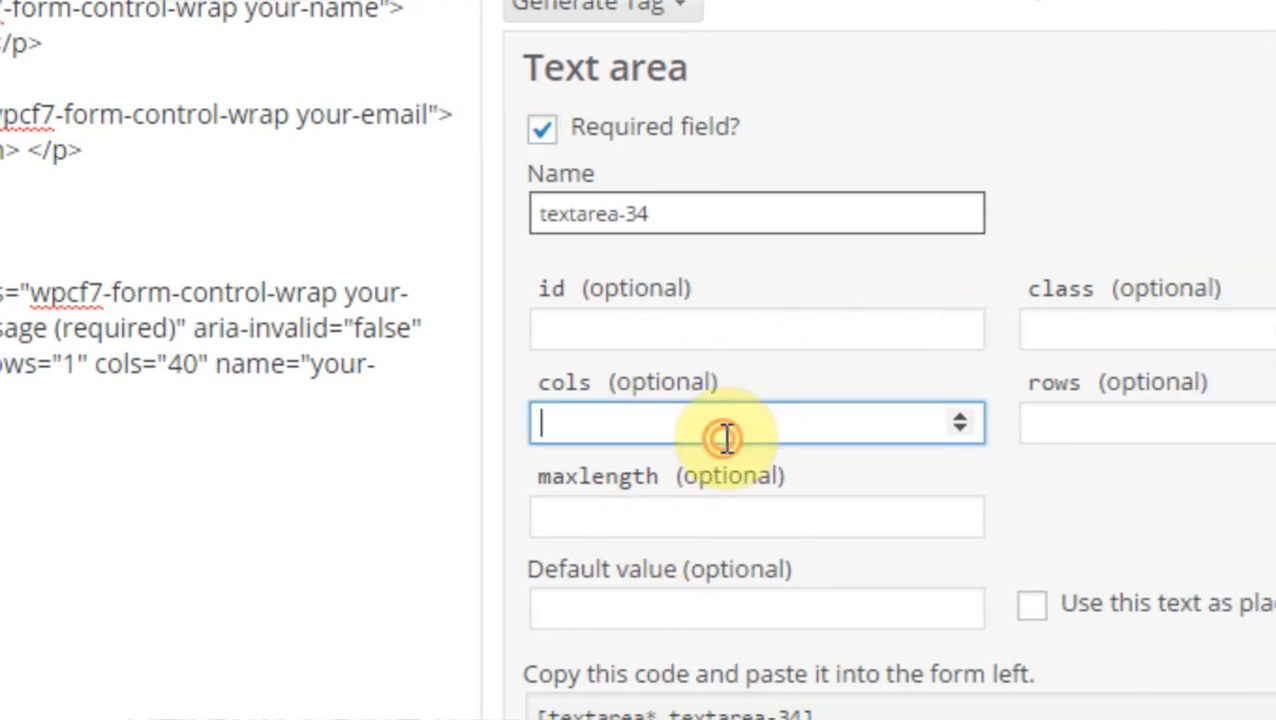
{"action": "type", "text": "40"}
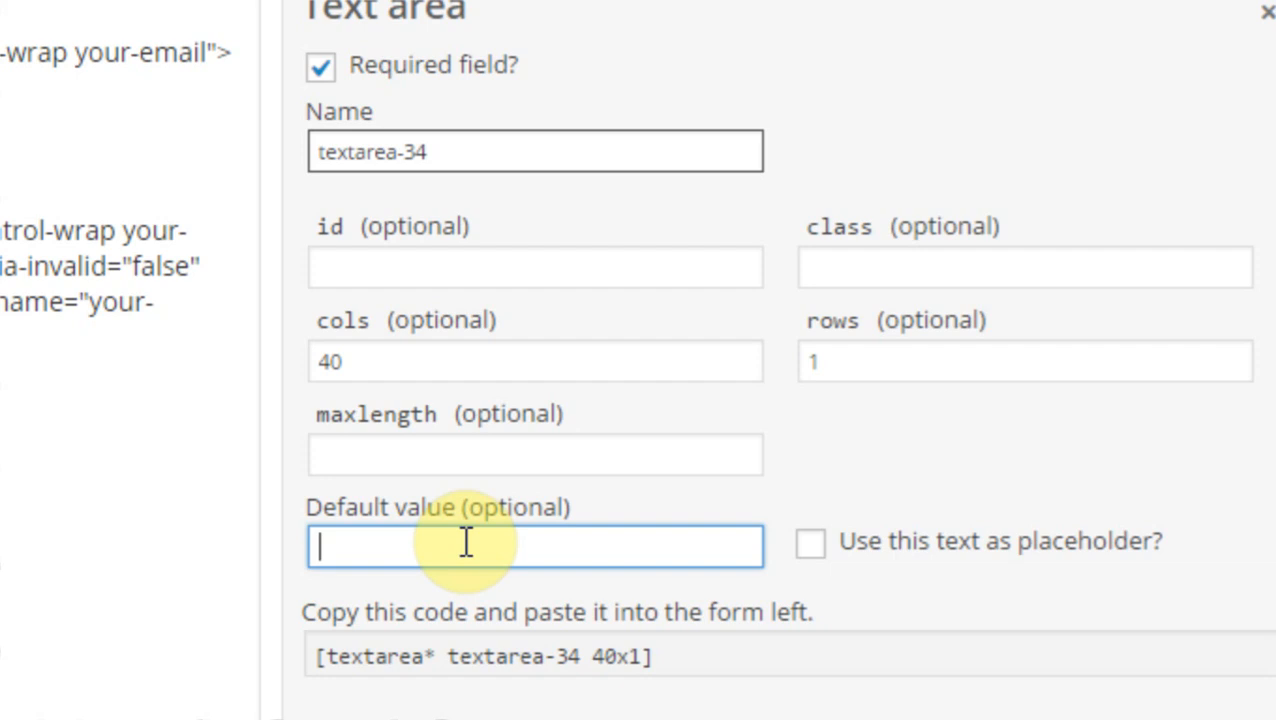
{"action": "type", "text": "Your Message"}
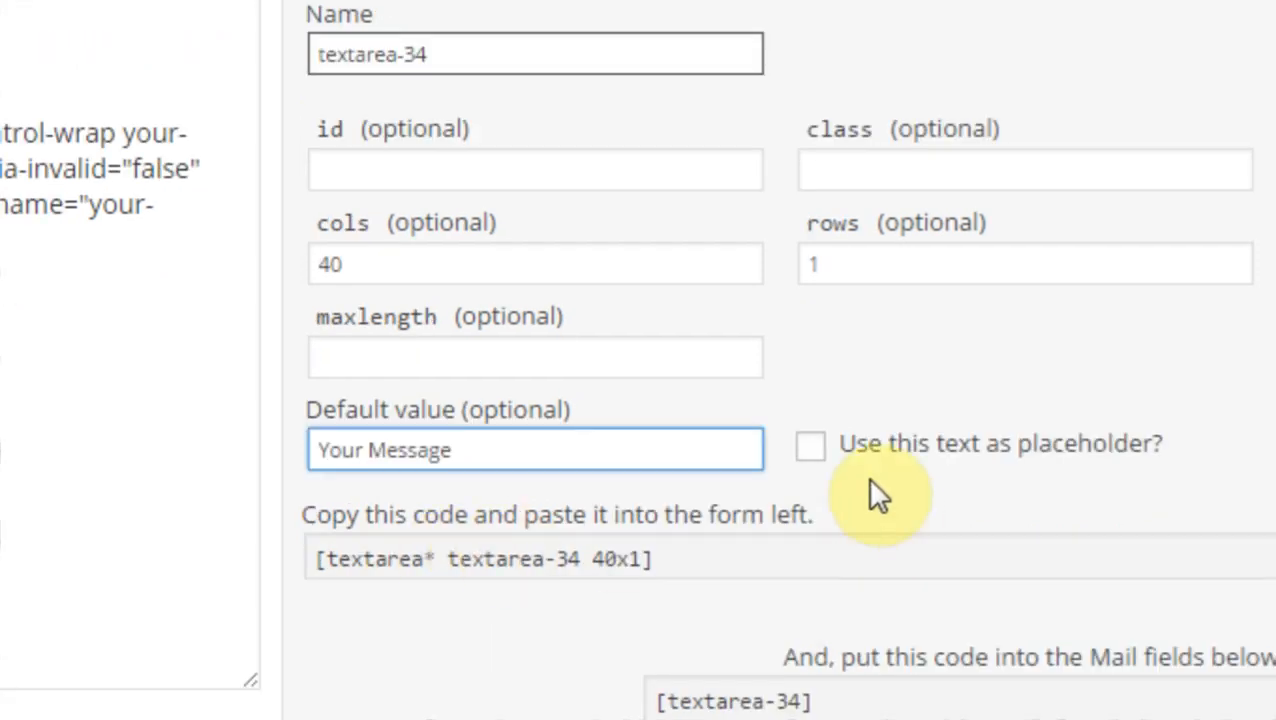
{"action": "left_click", "coordinate": [810, 446]}
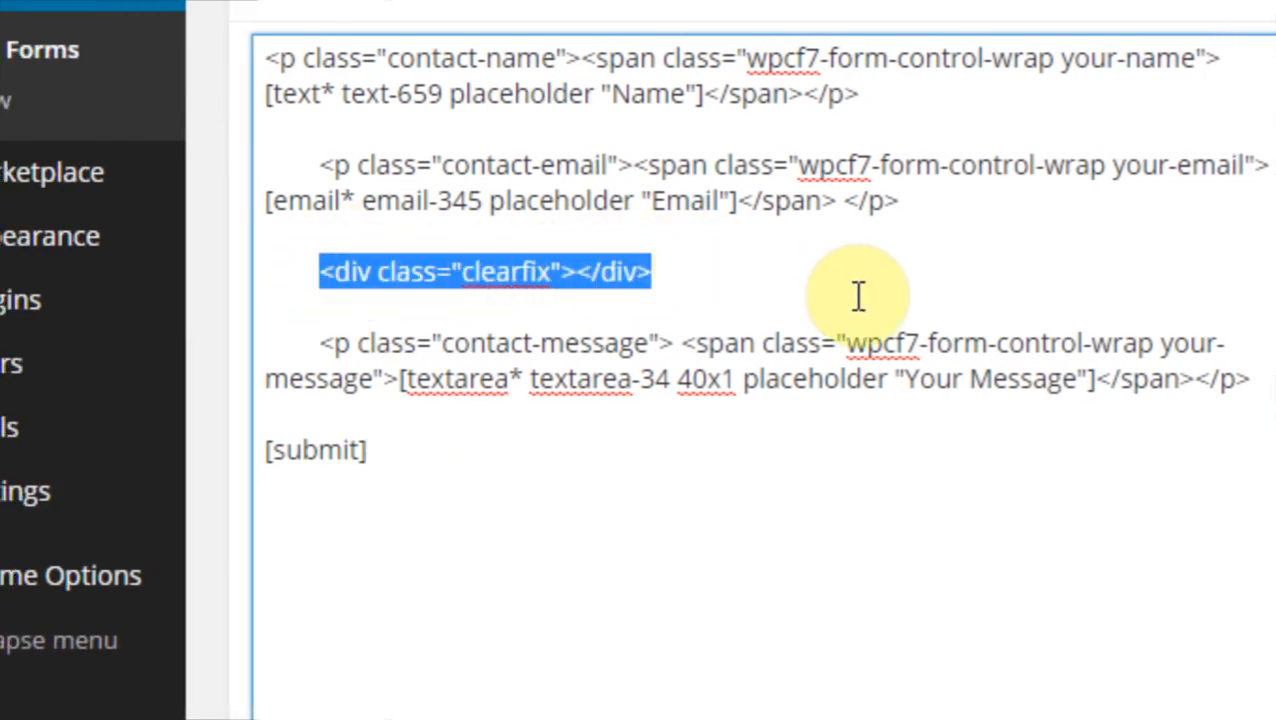
Step: Add <div class="clearfix"></div> after [submit], put [textarea-34] in the Message body, and save the form
{"action": "left_click", "coordinate": [436, 472]}
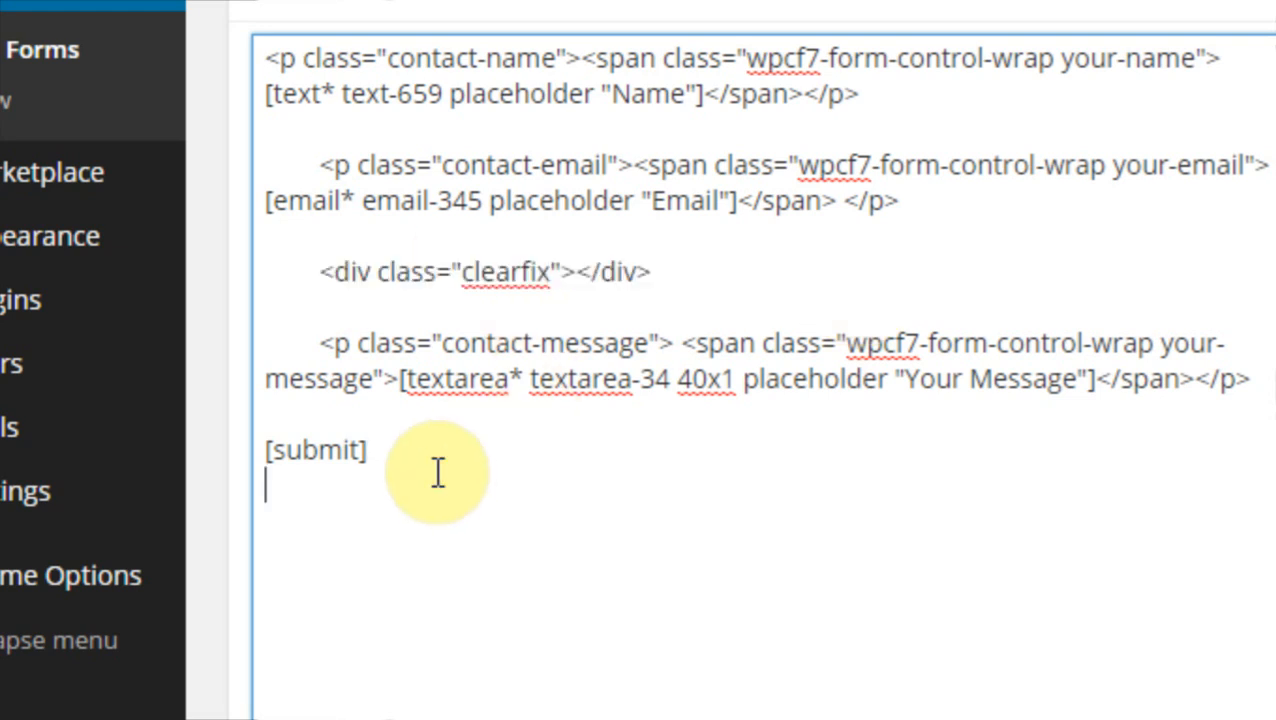
{"action": "type", "text": "<div class=\"clearfix\"></div>"}
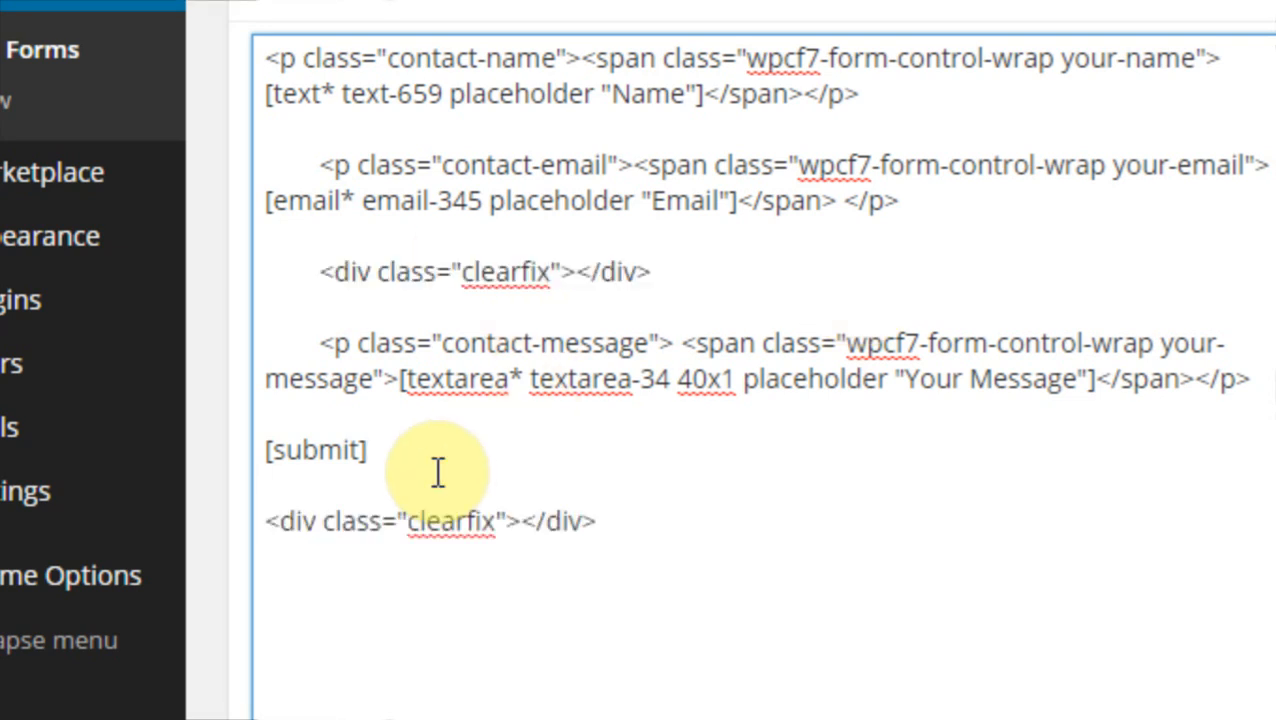
{"action": "scroll", "scroll_direction": "down", "scroll_amount": 3}
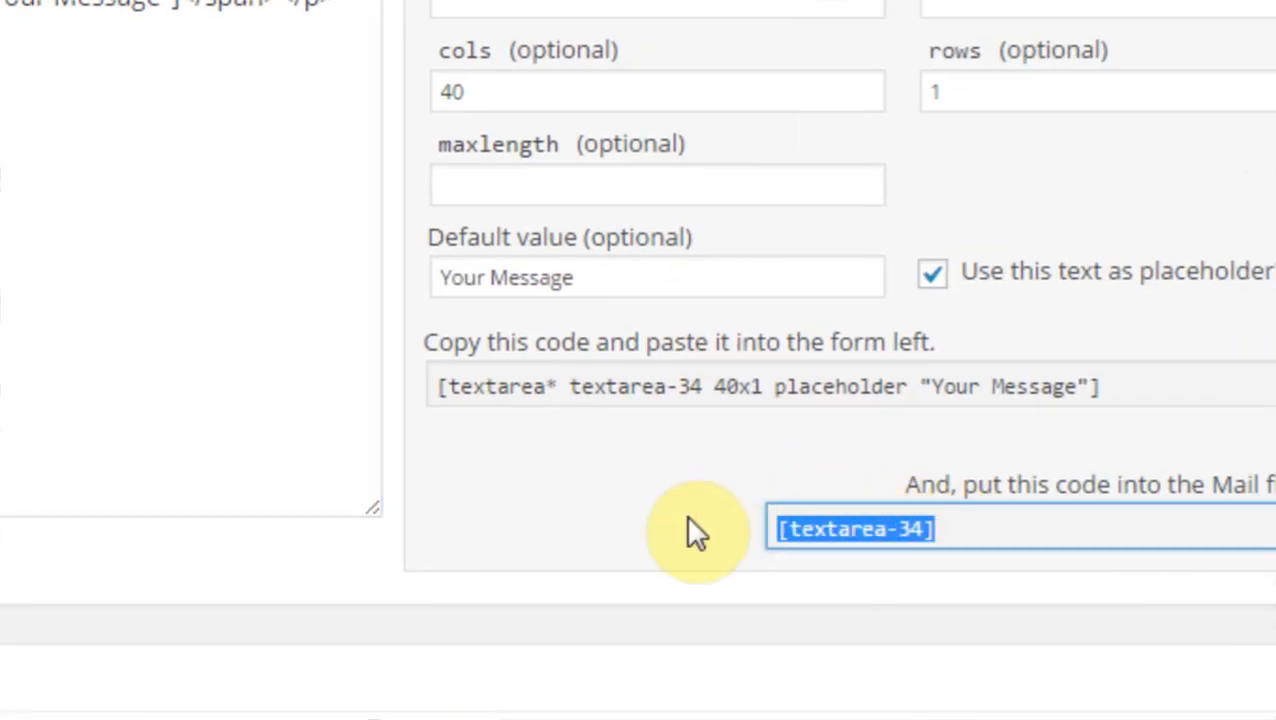
{"action": "scroll", "scroll_direction": "down", "scroll_amount": 3}
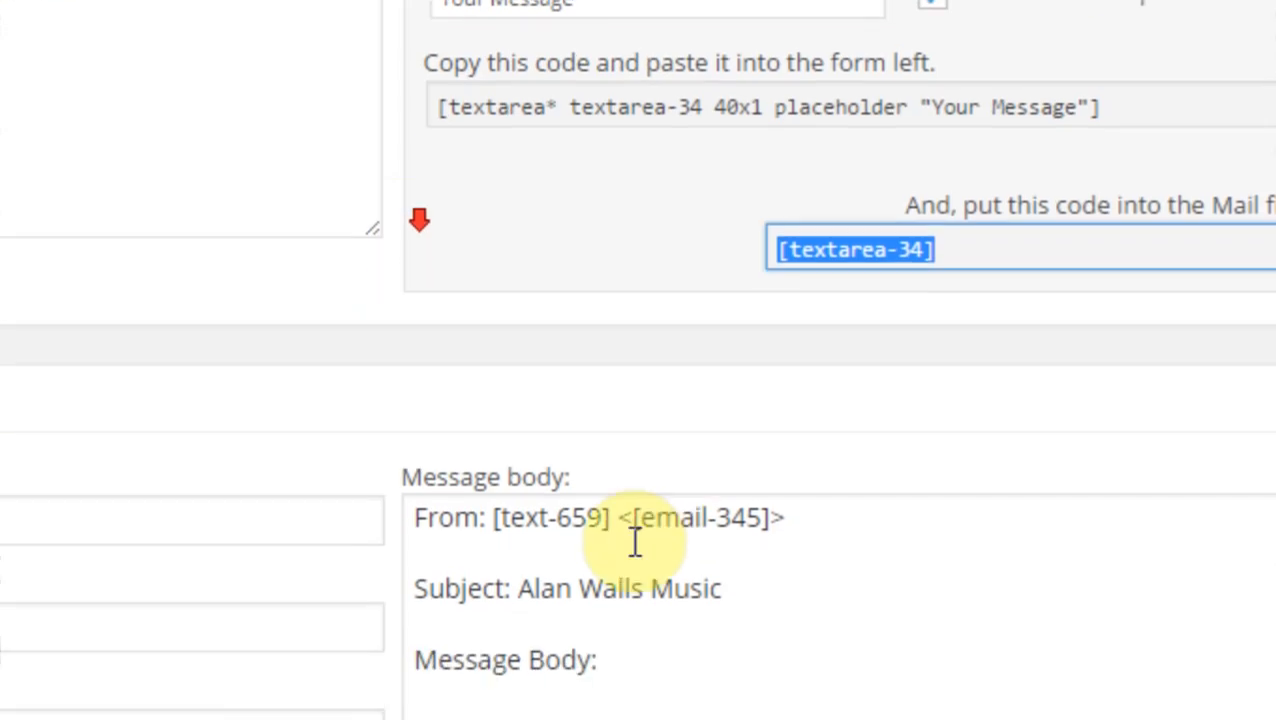
{"action": "scroll", "scroll_direction": "down", "scroll_amount": 3}
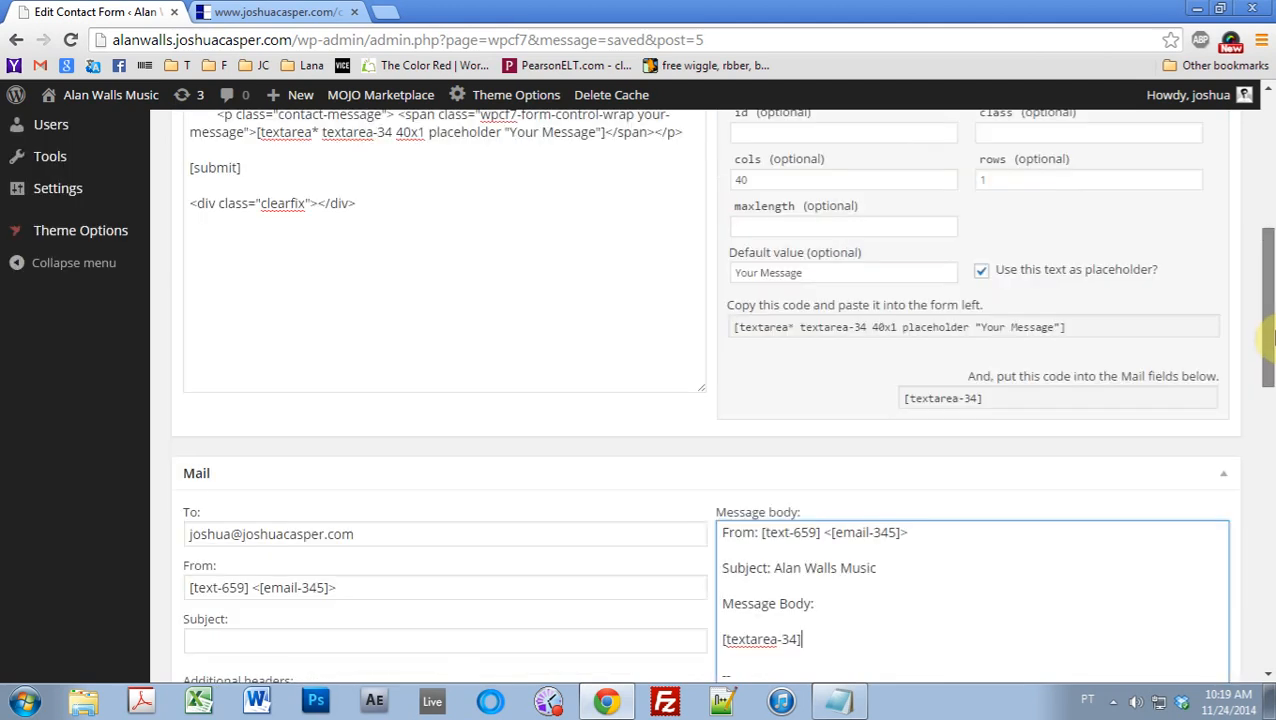
{"action": "left_click", "coordinate": [1212, 164]}
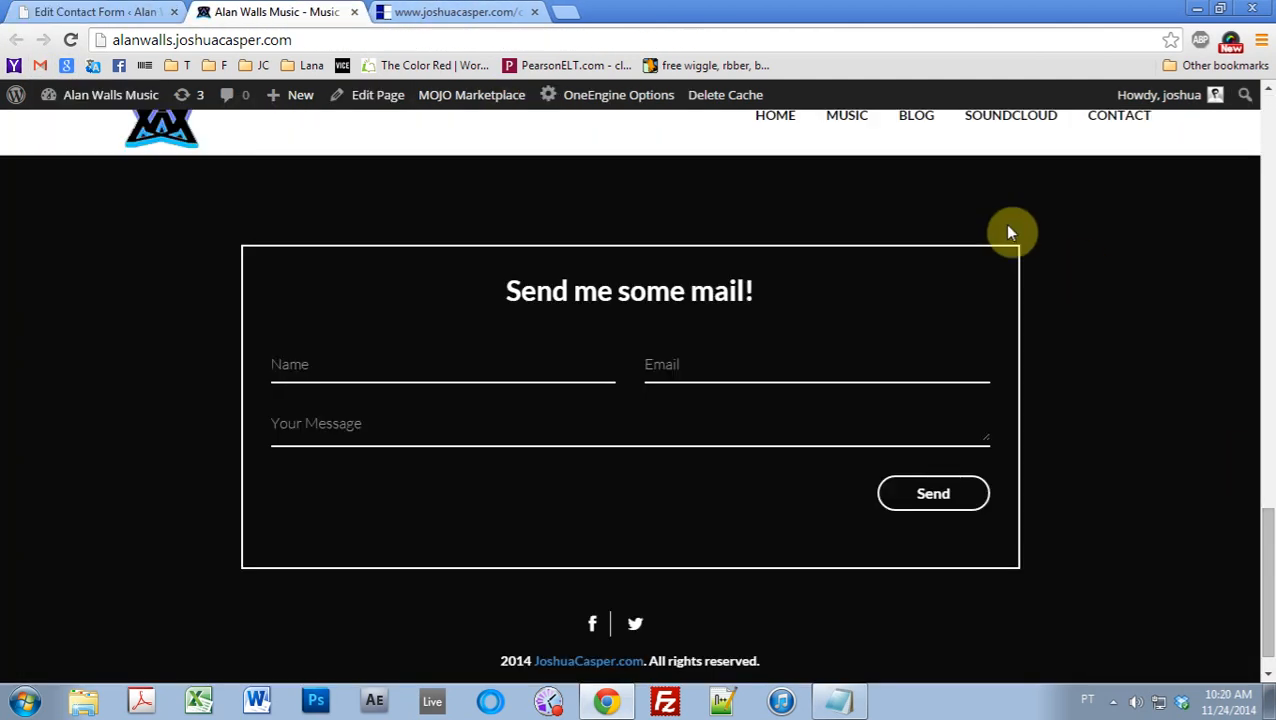
{"action": "mouse_move", "coordinate": [664, 302]}
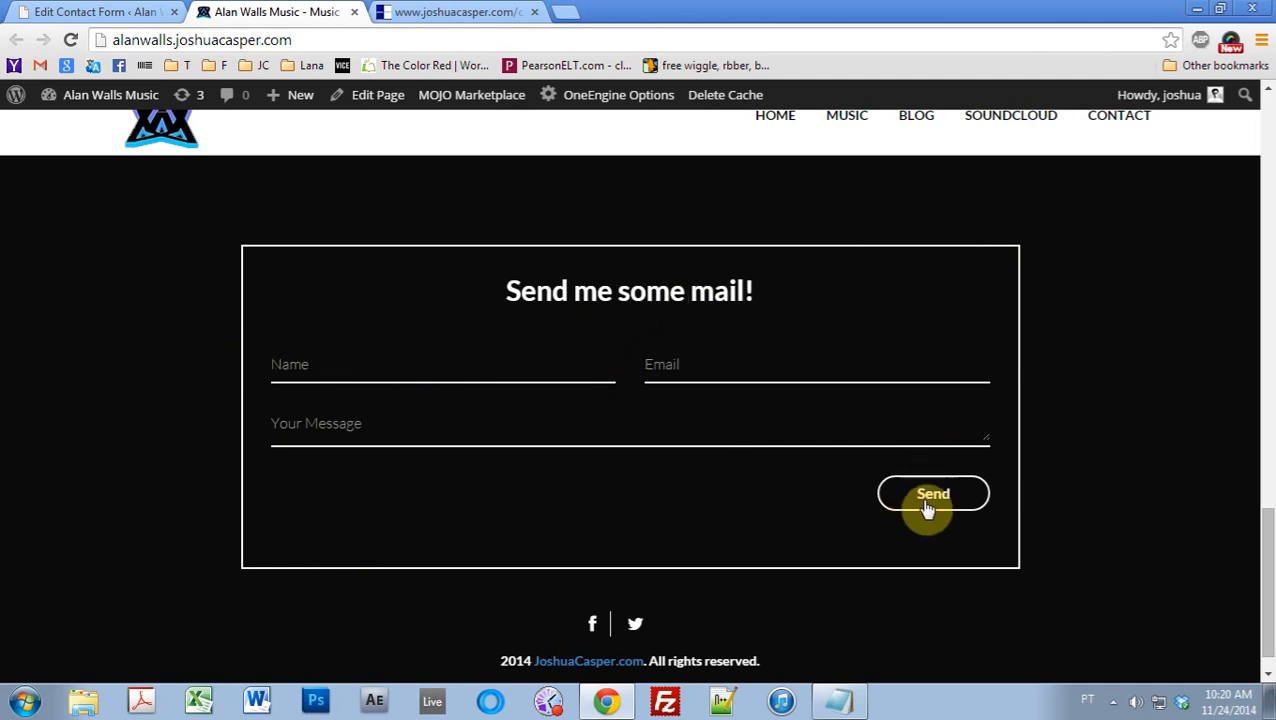
Step: Send the empty form to see all required-field errors, then enter "joshua" as the name and send again
{"action": "left_click", "coordinate": [932, 492]}
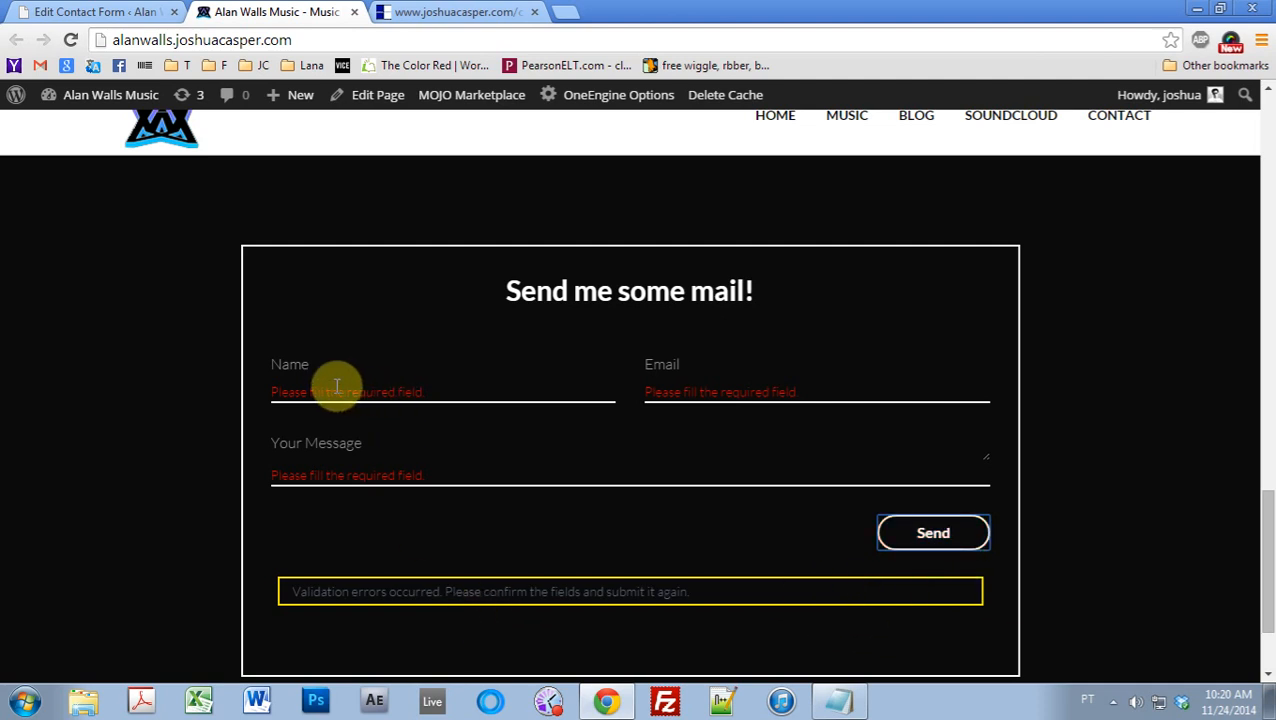
{"action": "mouse_move", "coordinate": [272, 460]}
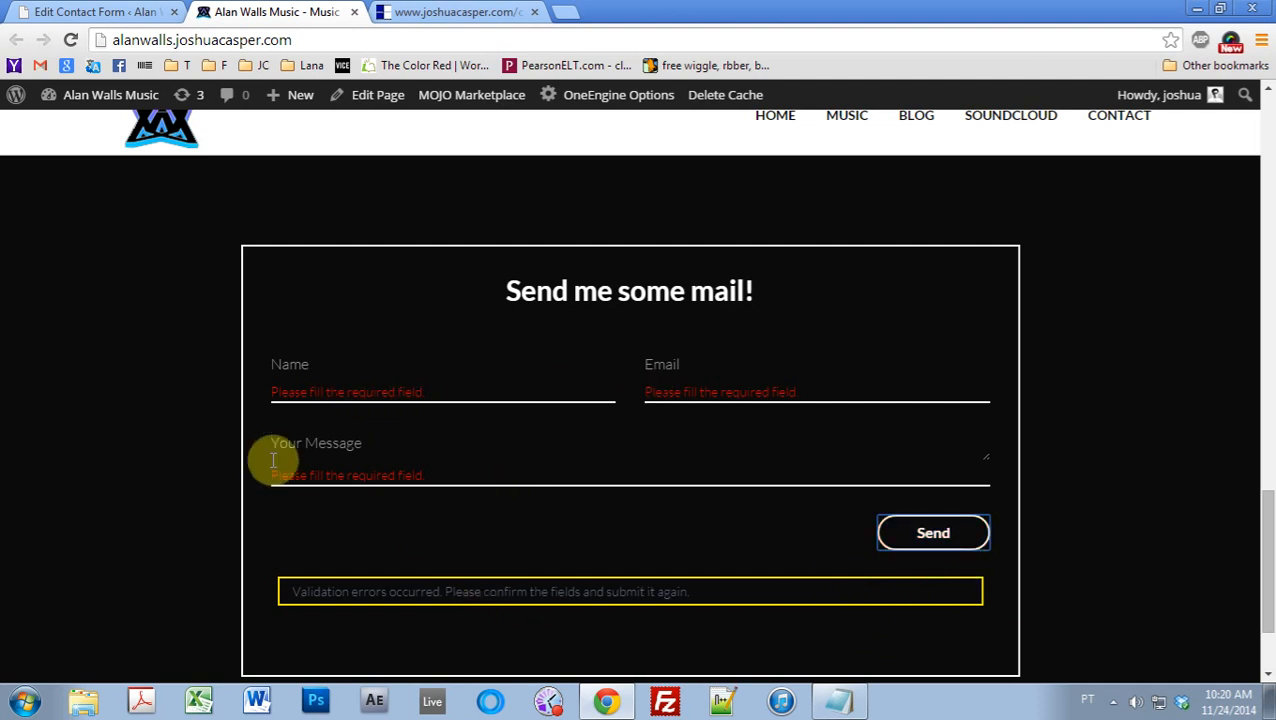
{"action": "mouse_move", "coordinate": [490, 480]}
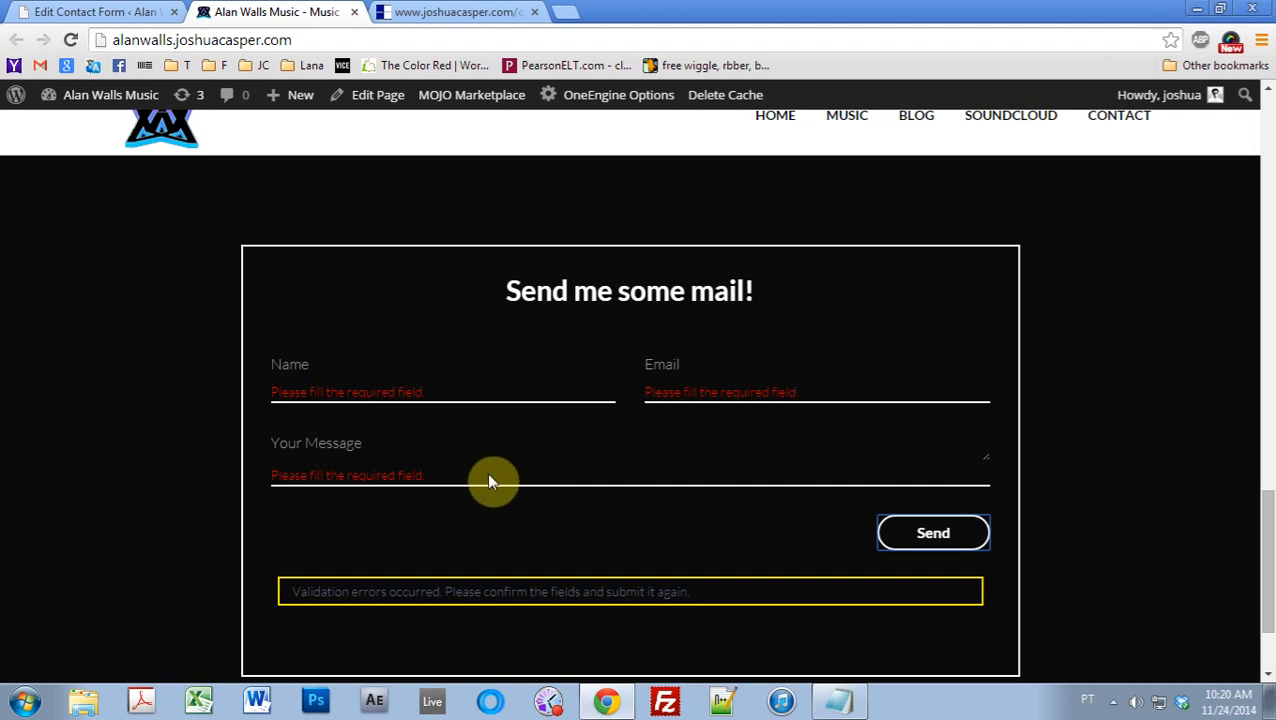
{"action": "mouse_move", "coordinate": [416, 620]}
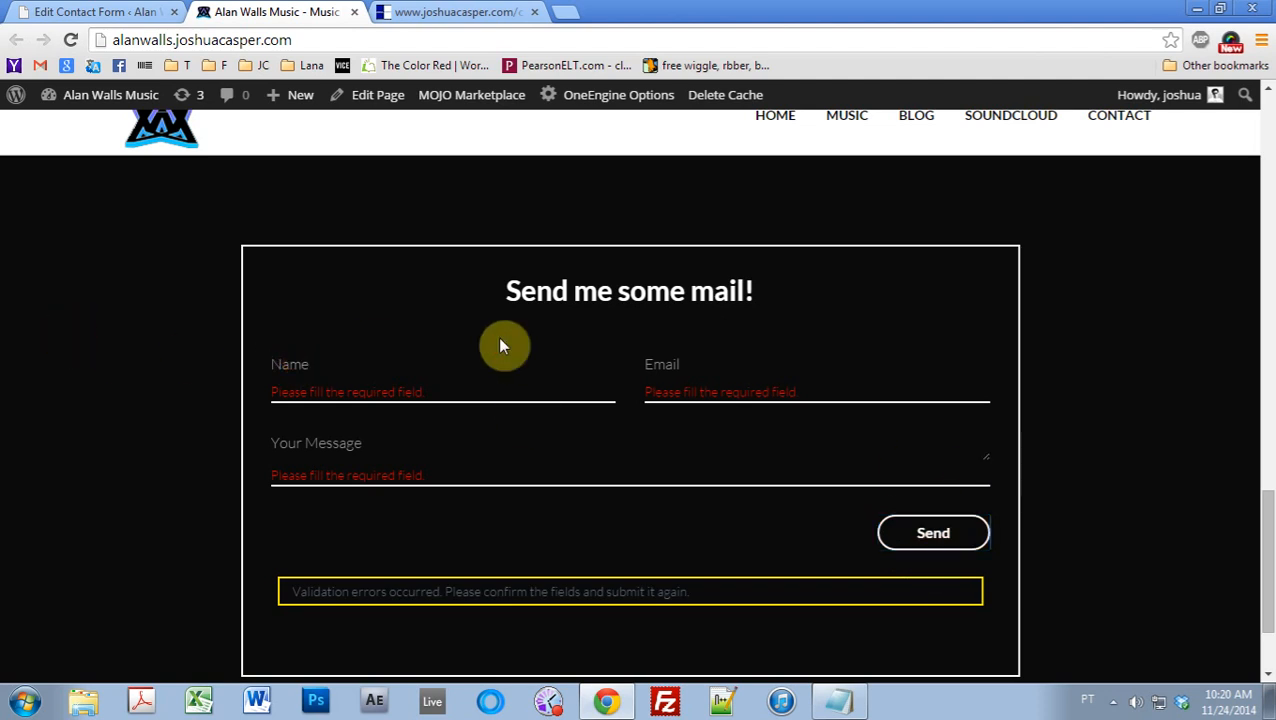
{"action": "type", "text": "joshua"}
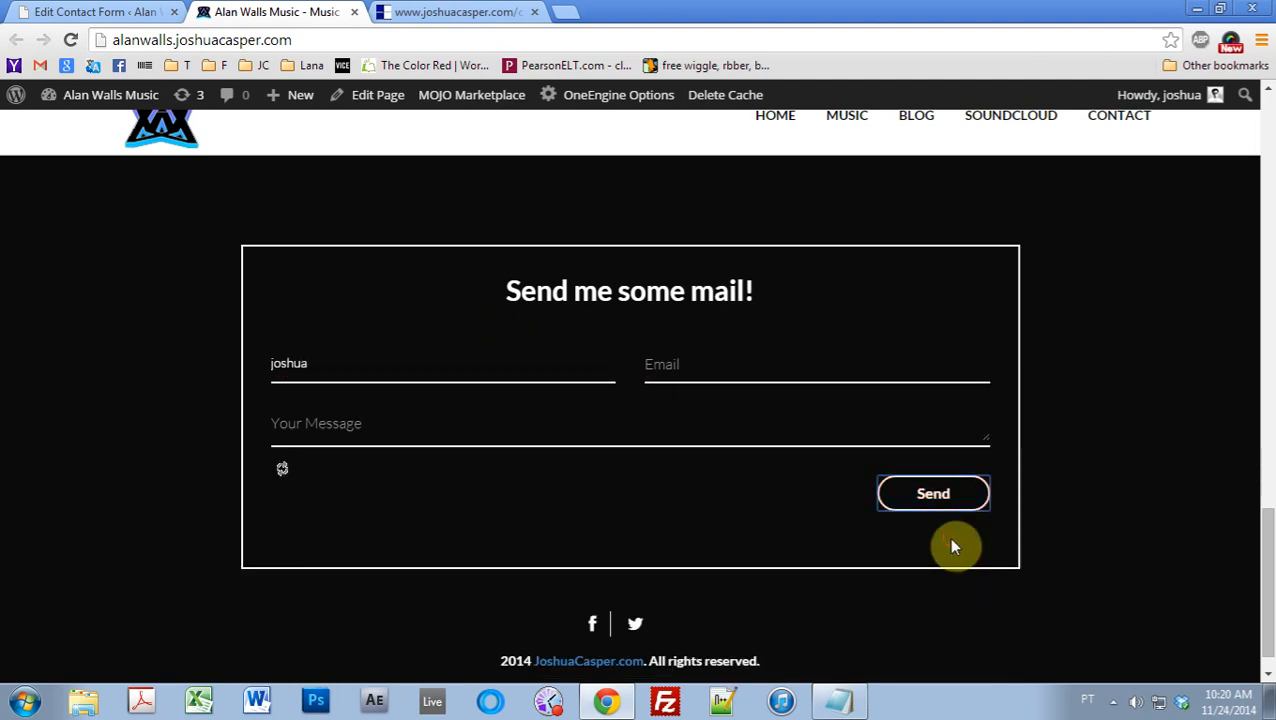
{"action": "left_click", "coordinate": [932, 492]}
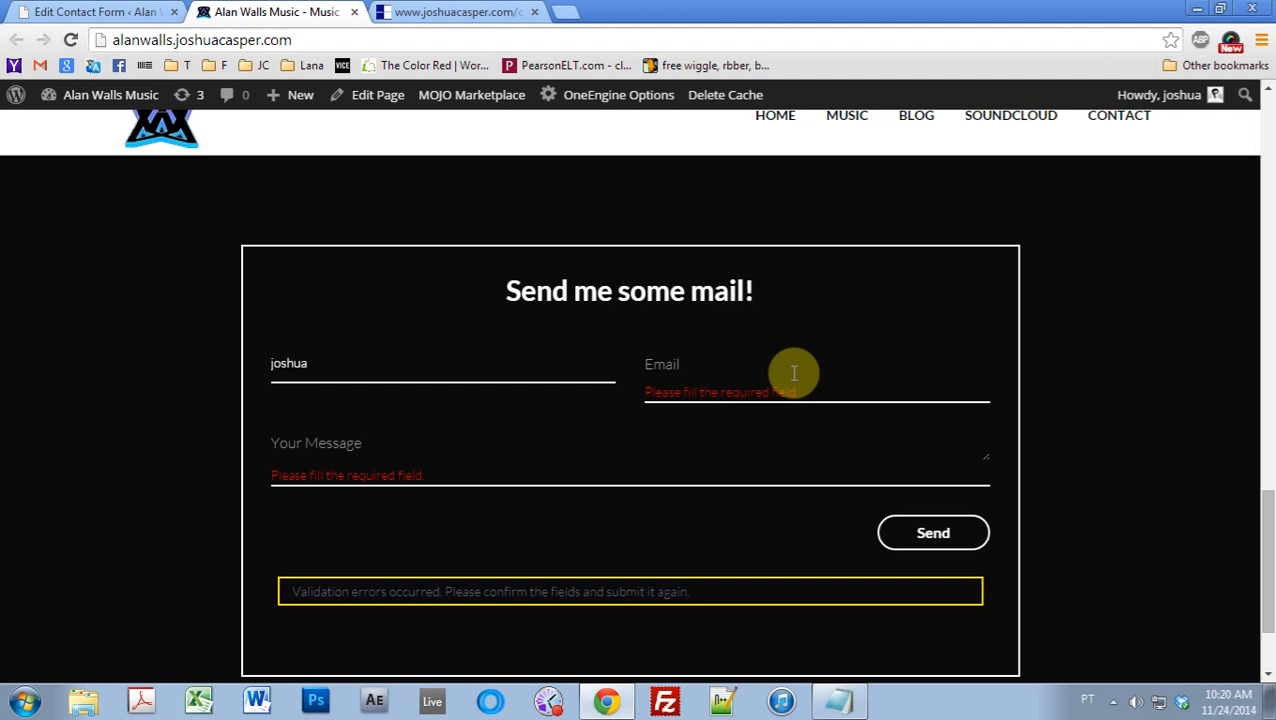
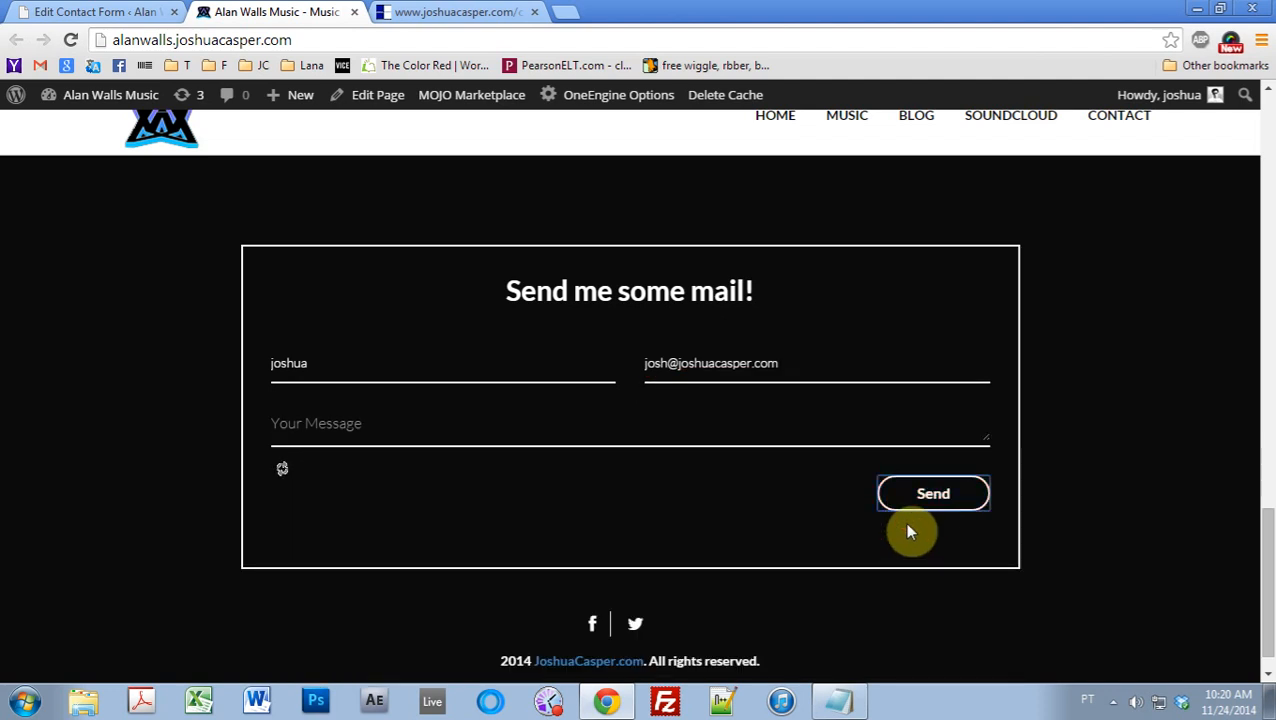
Step: Send with name and email but no message so the message field is flagged as required
{"action": "left_click", "coordinate": [932, 492]}
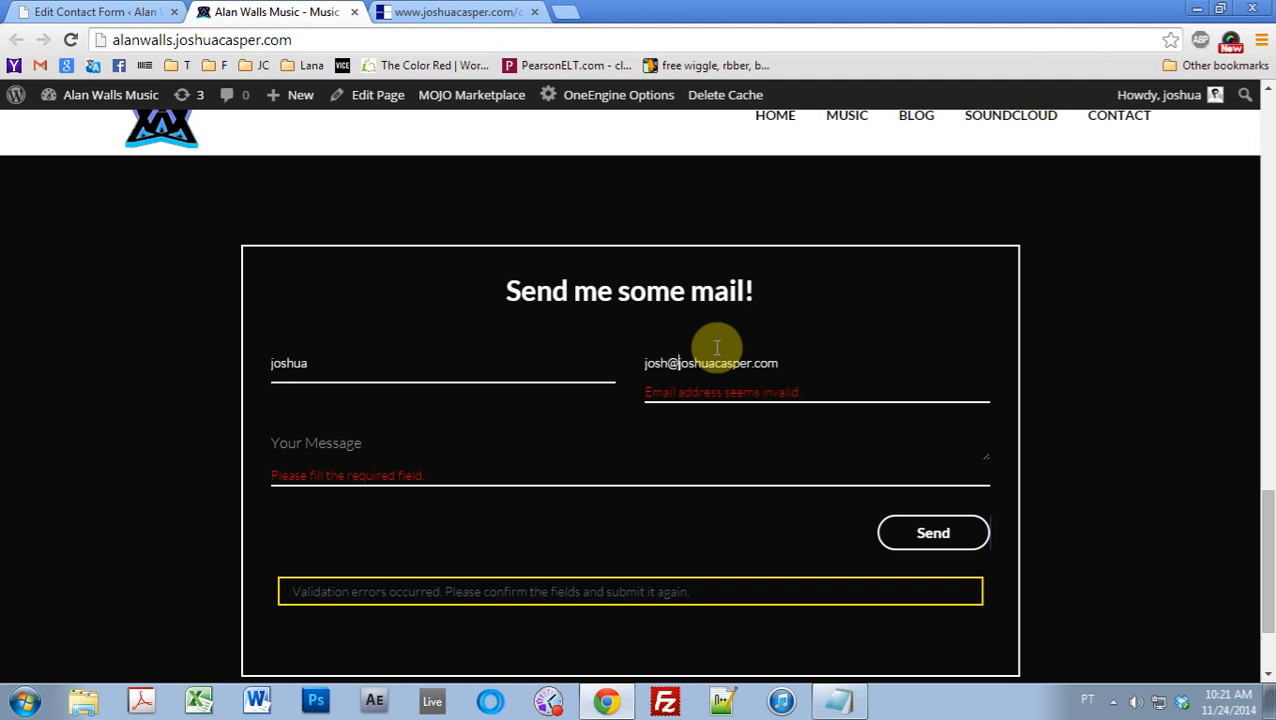
{"action": "mouse_move", "coordinate": [430, 476]}
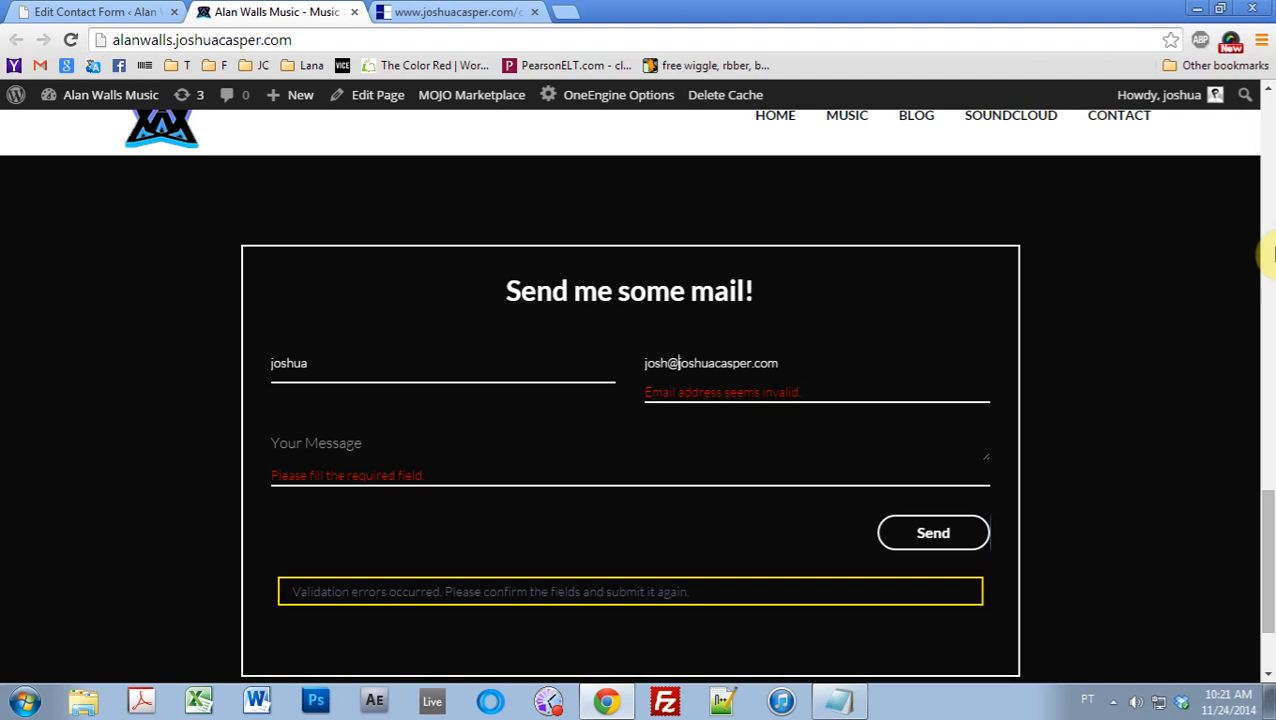
{"action": "mouse_move", "coordinate": [982, 420]}
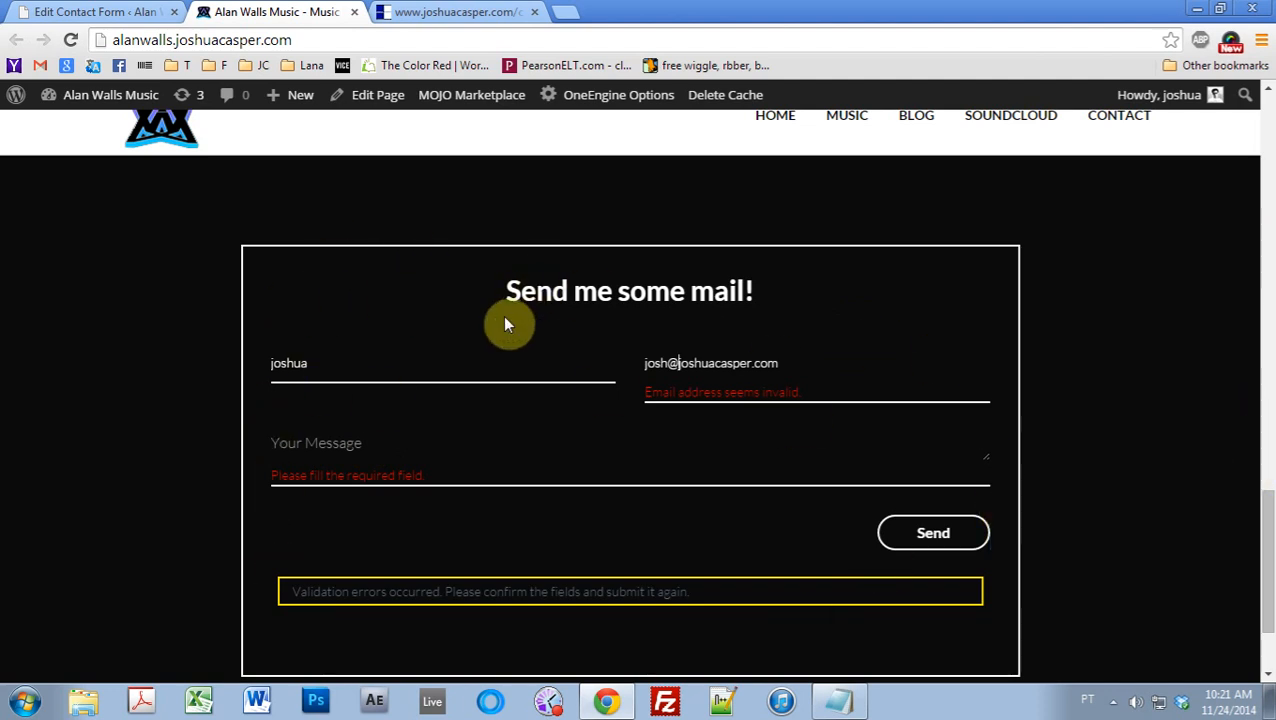
{"action": "mouse_move", "coordinate": [540, 322]}
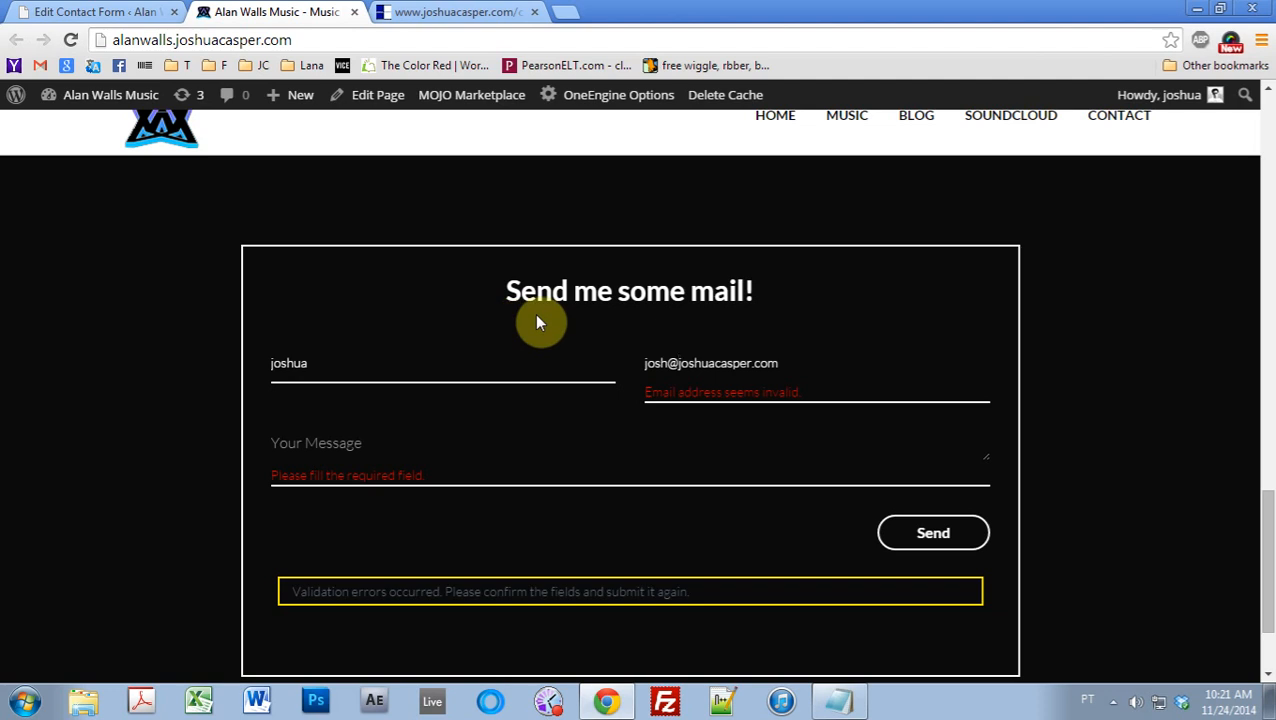